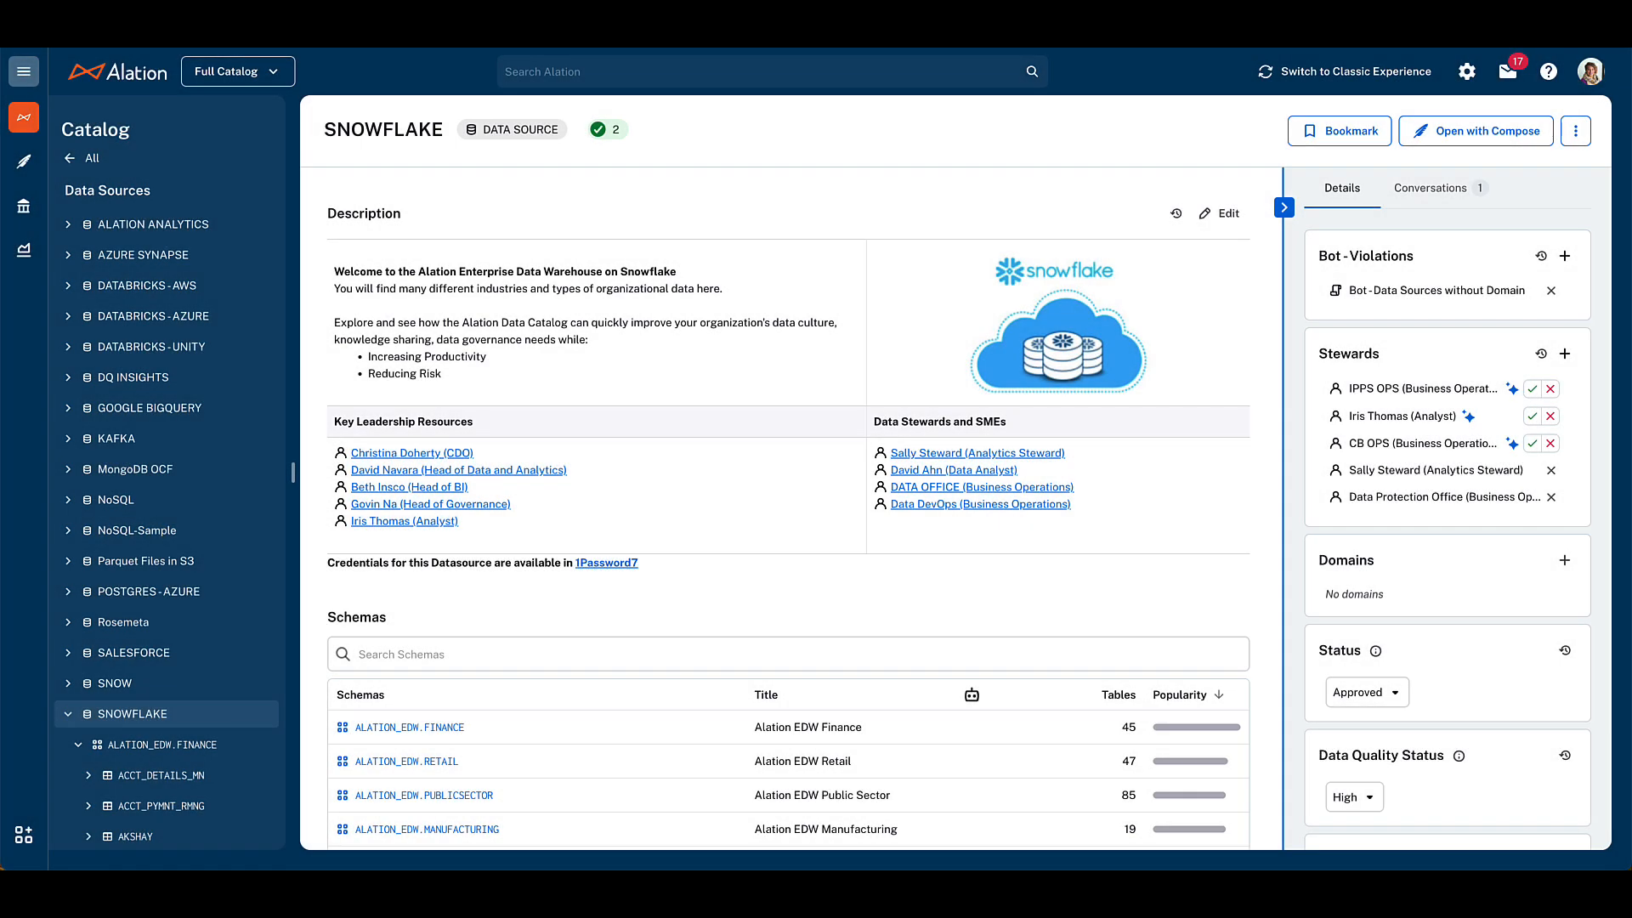
{"action": "mouse_move", "coordinate": [1122, 460]}
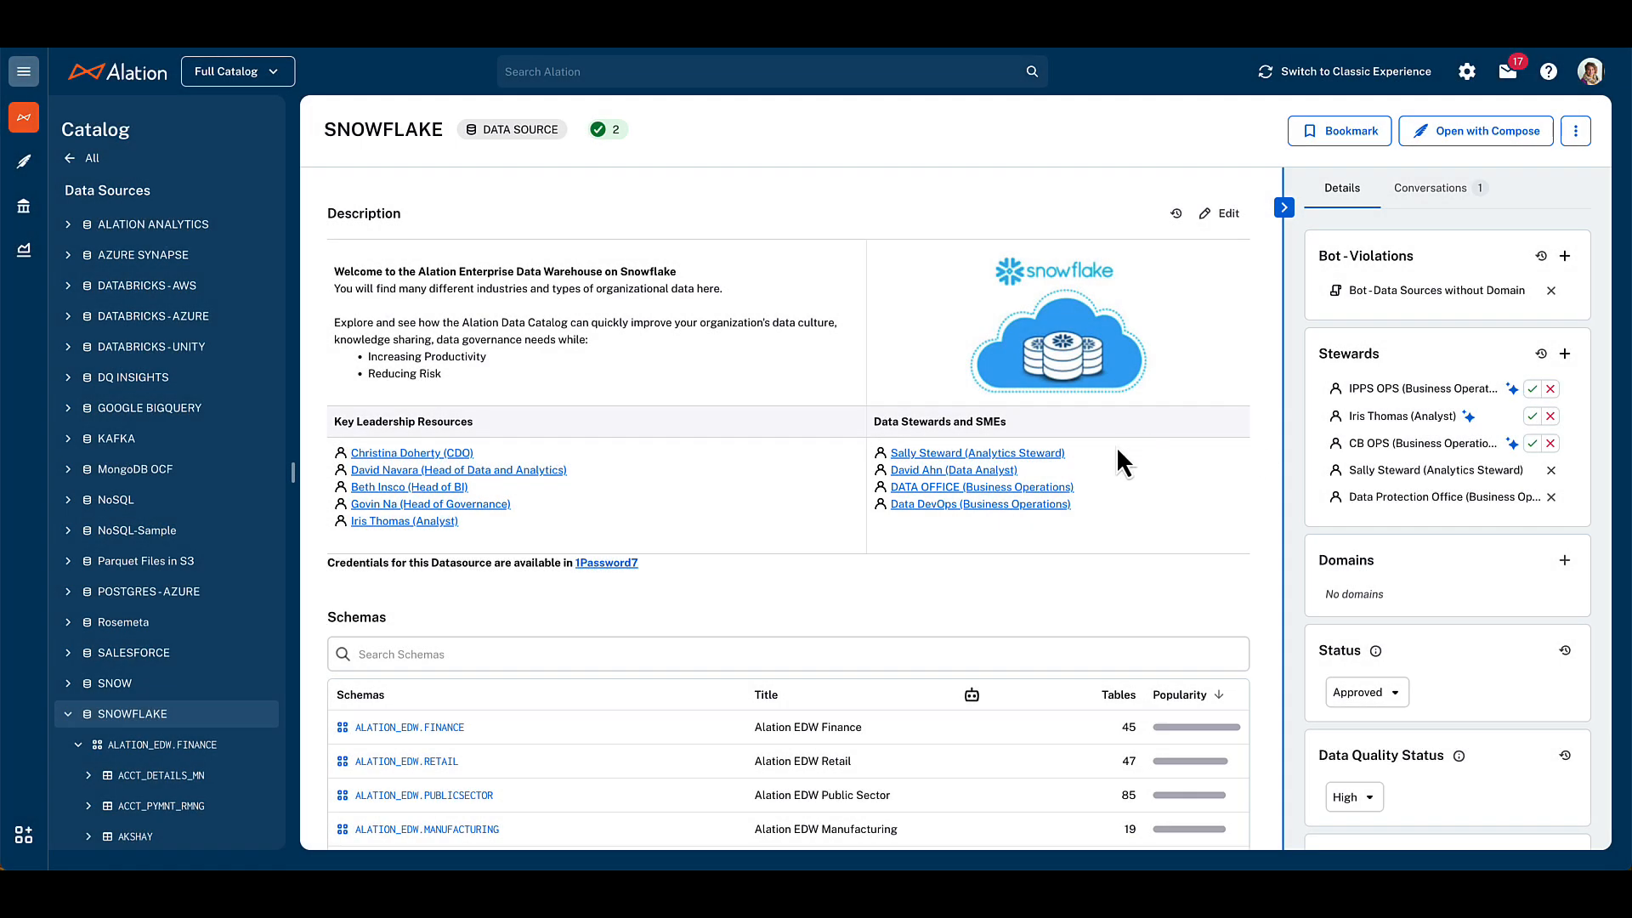
Step: Browse into the ALATION_EDW.FINANCE schema and open the Financial Customer table
{"action": "scroll", "scroll_direction": "down", "scroll_amount": 3}
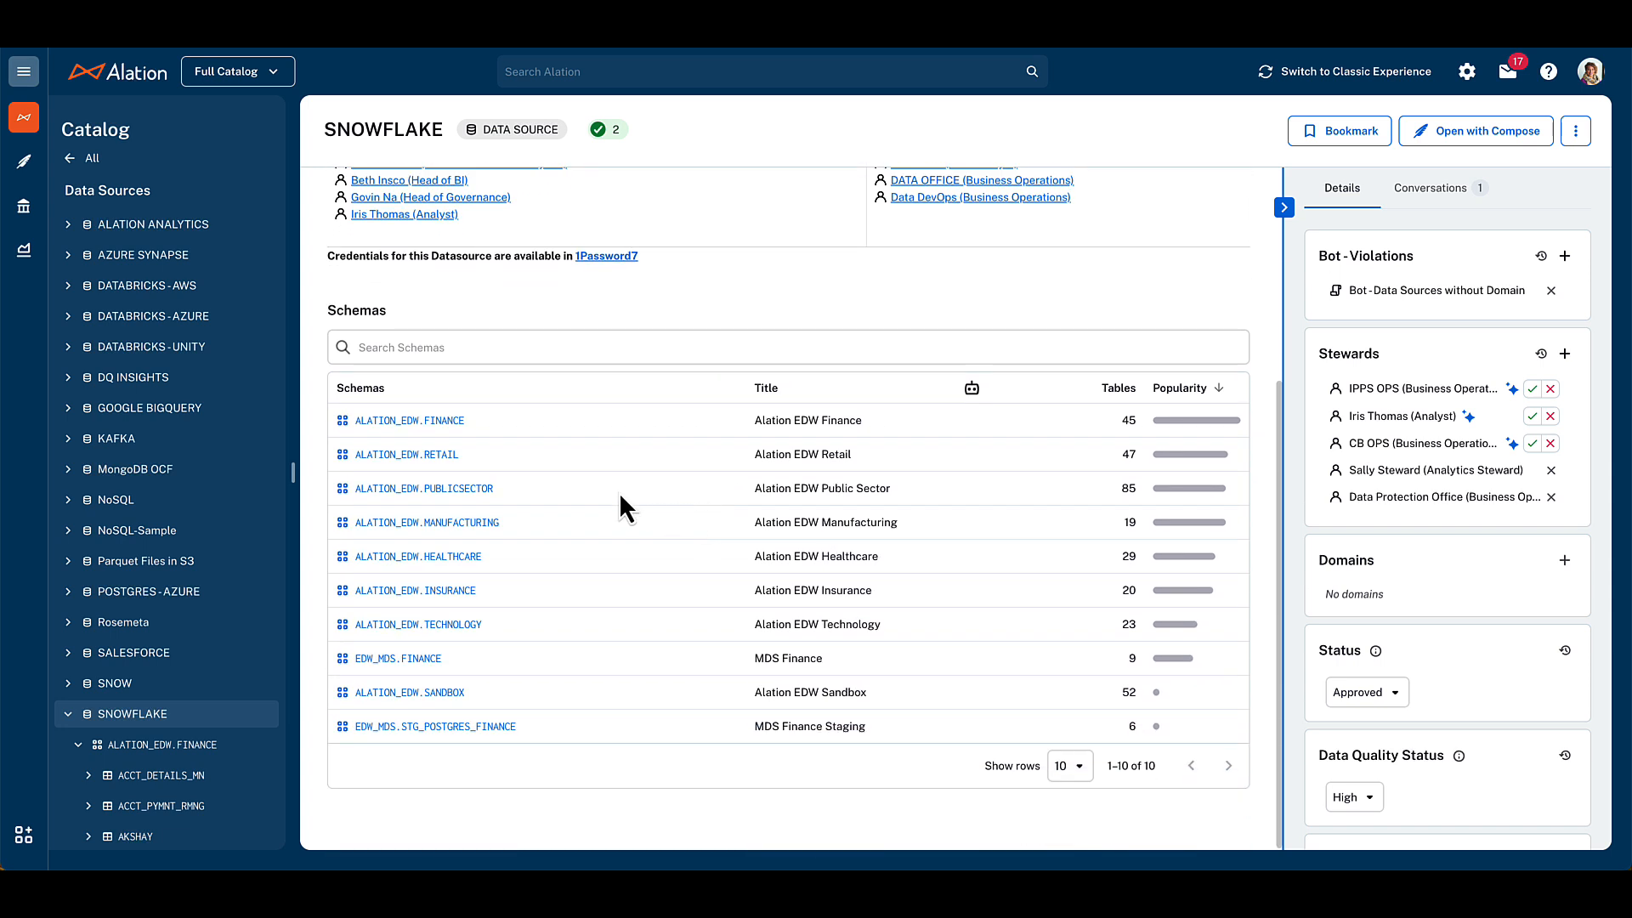
{"action": "mouse_move", "coordinate": [446, 548]}
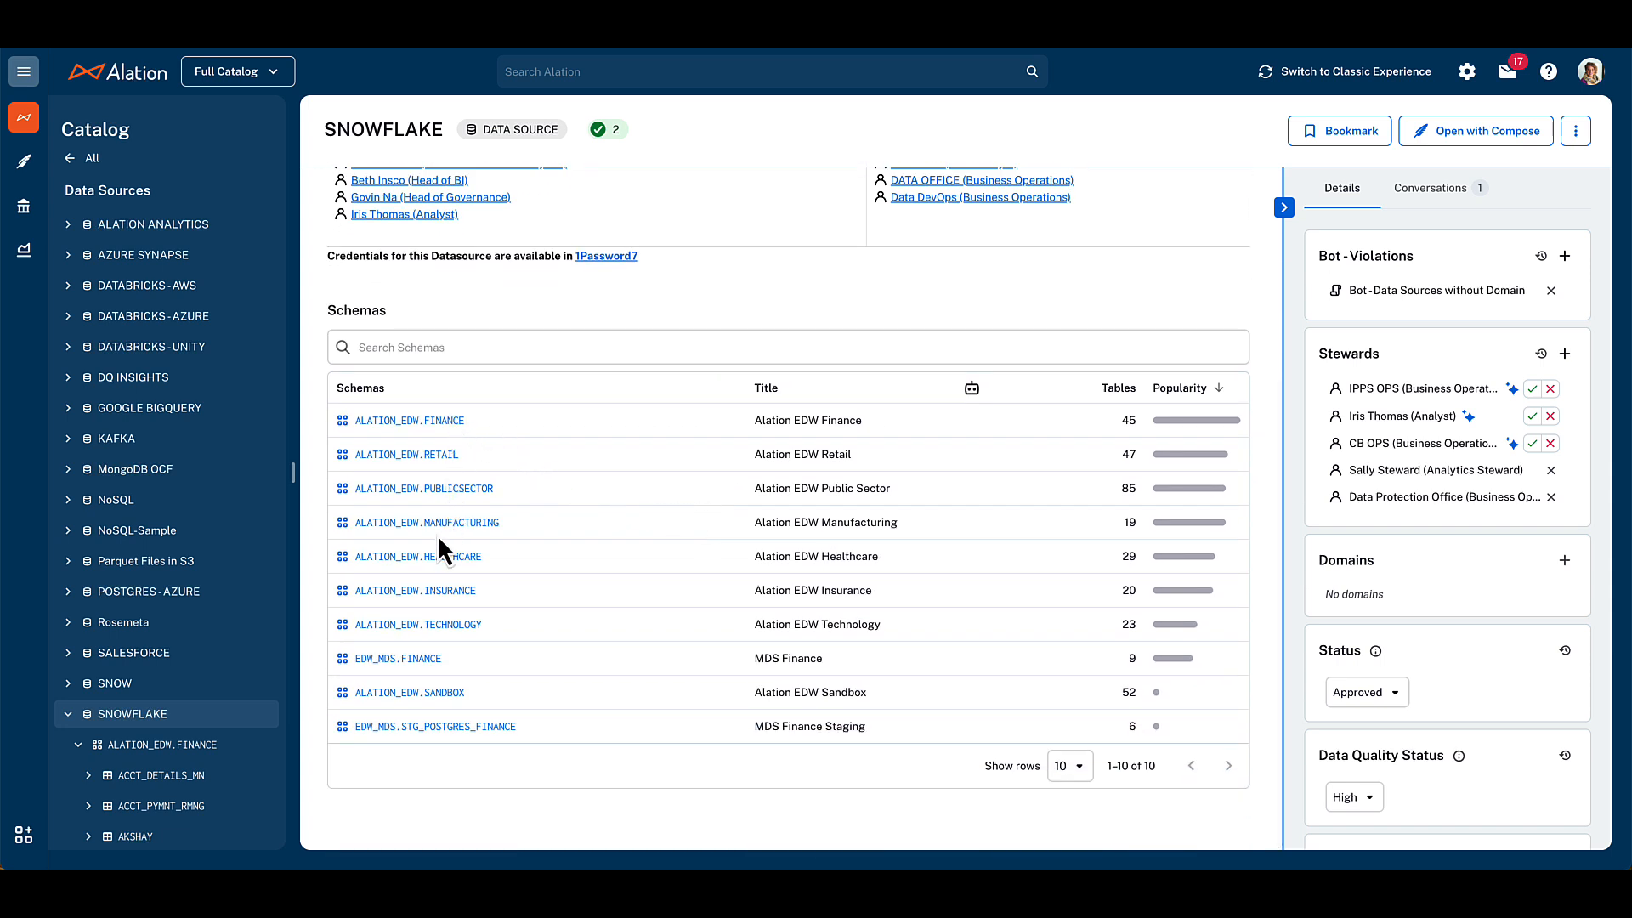
{"action": "mouse_move", "coordinate": [448, 432]}
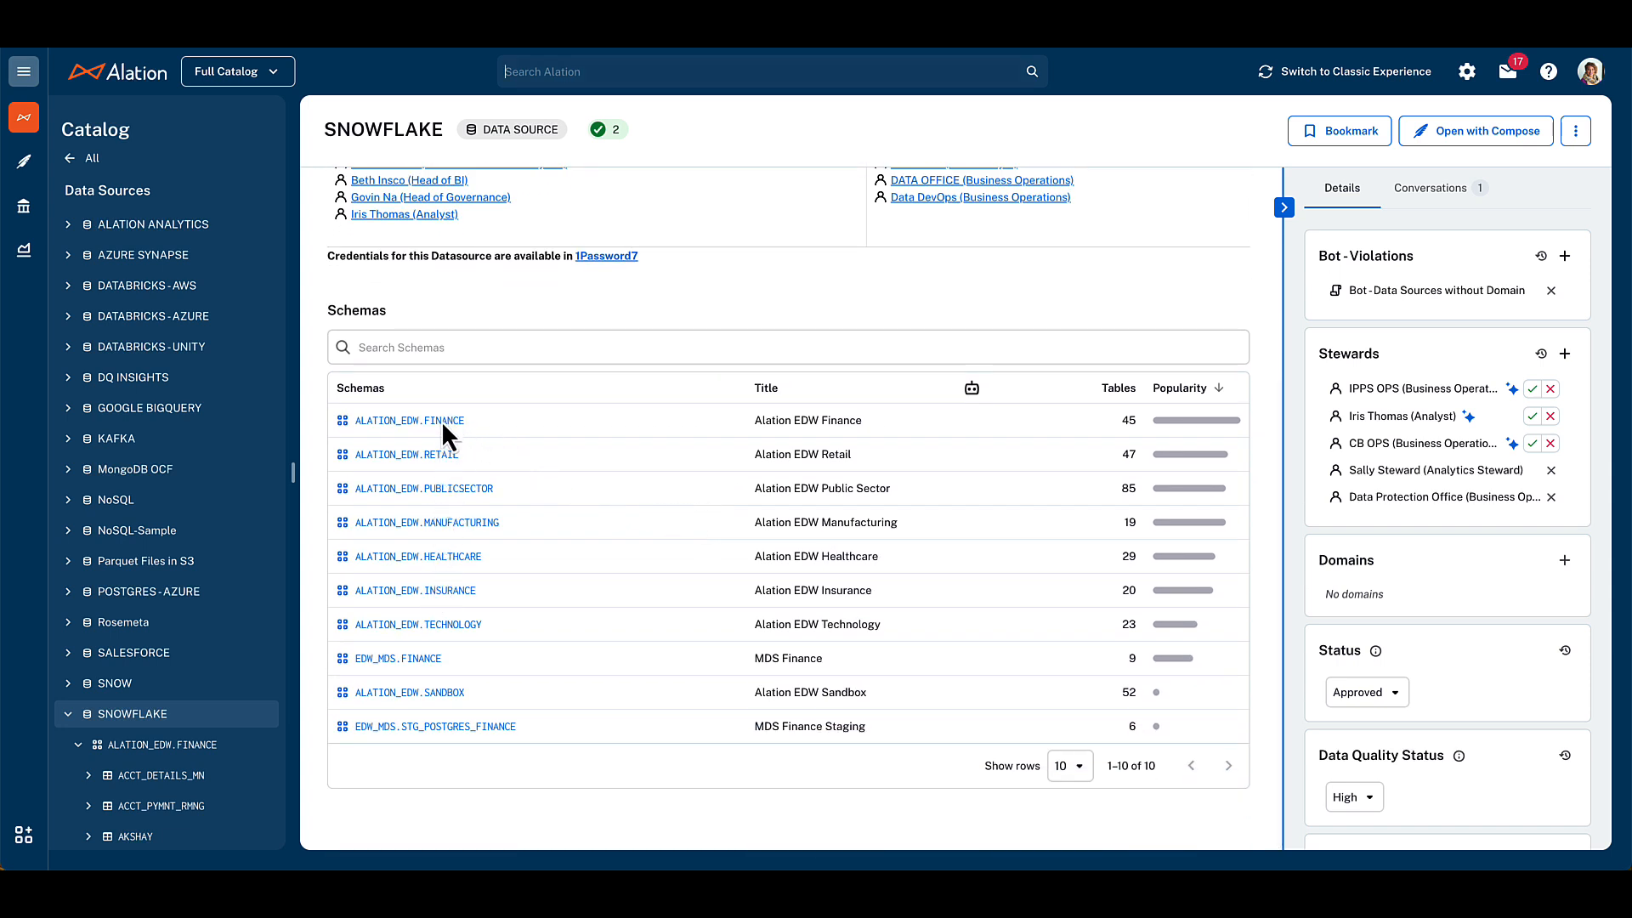
{"action": "left_click", "coordinate": [408, 419]}
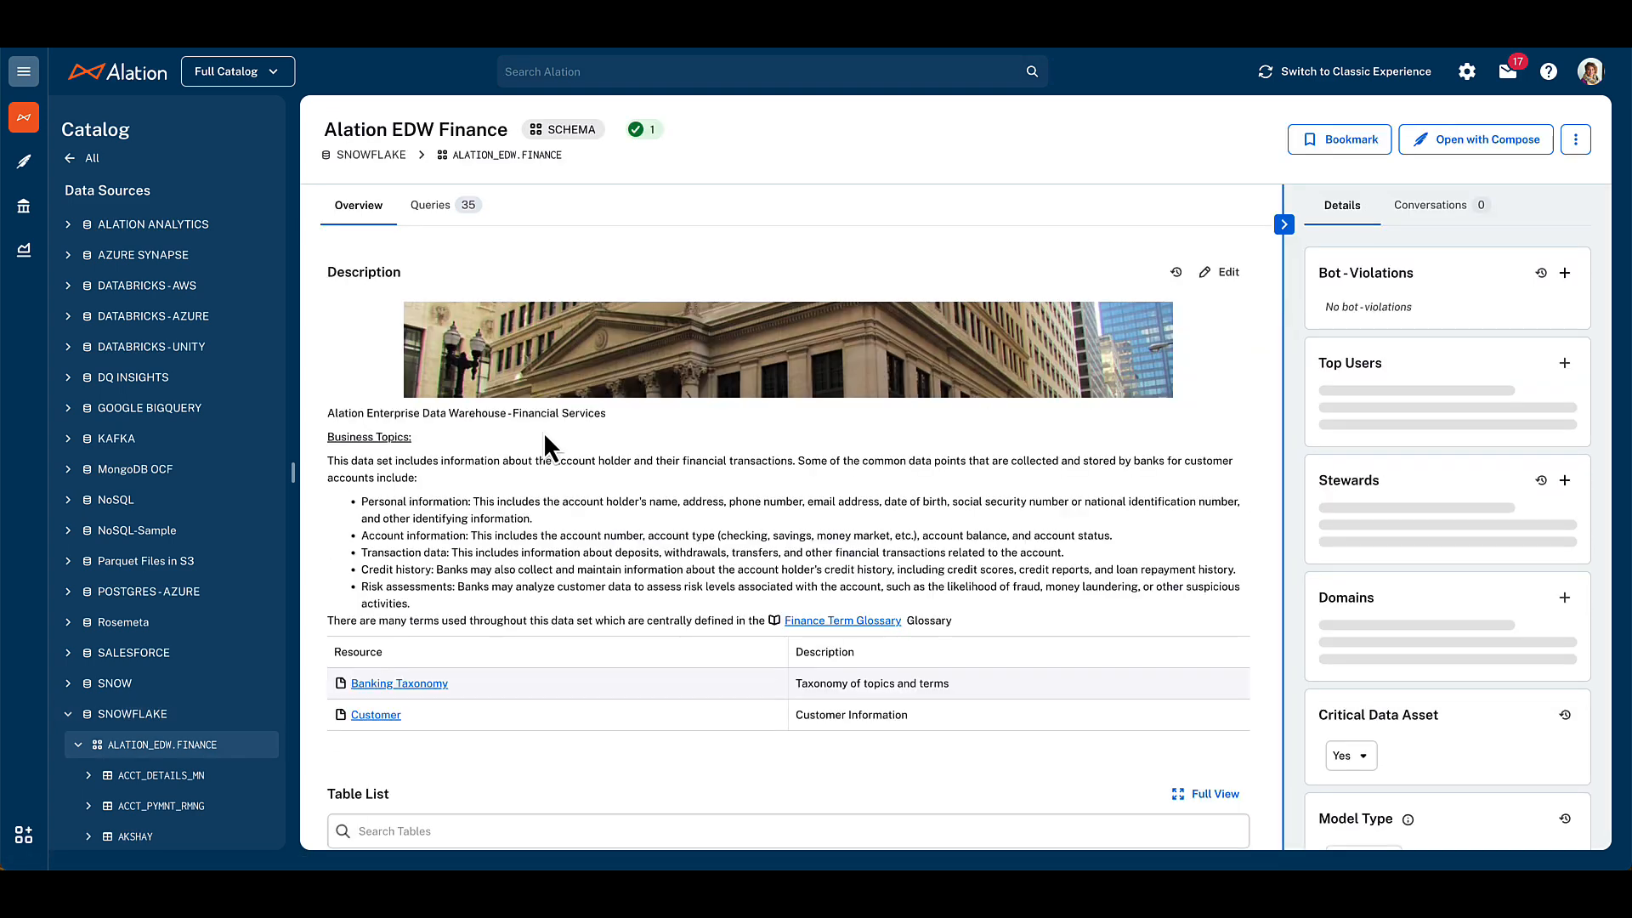
{"action": "scroll", "scroll_direction": "down", "scroll_amount": 3}
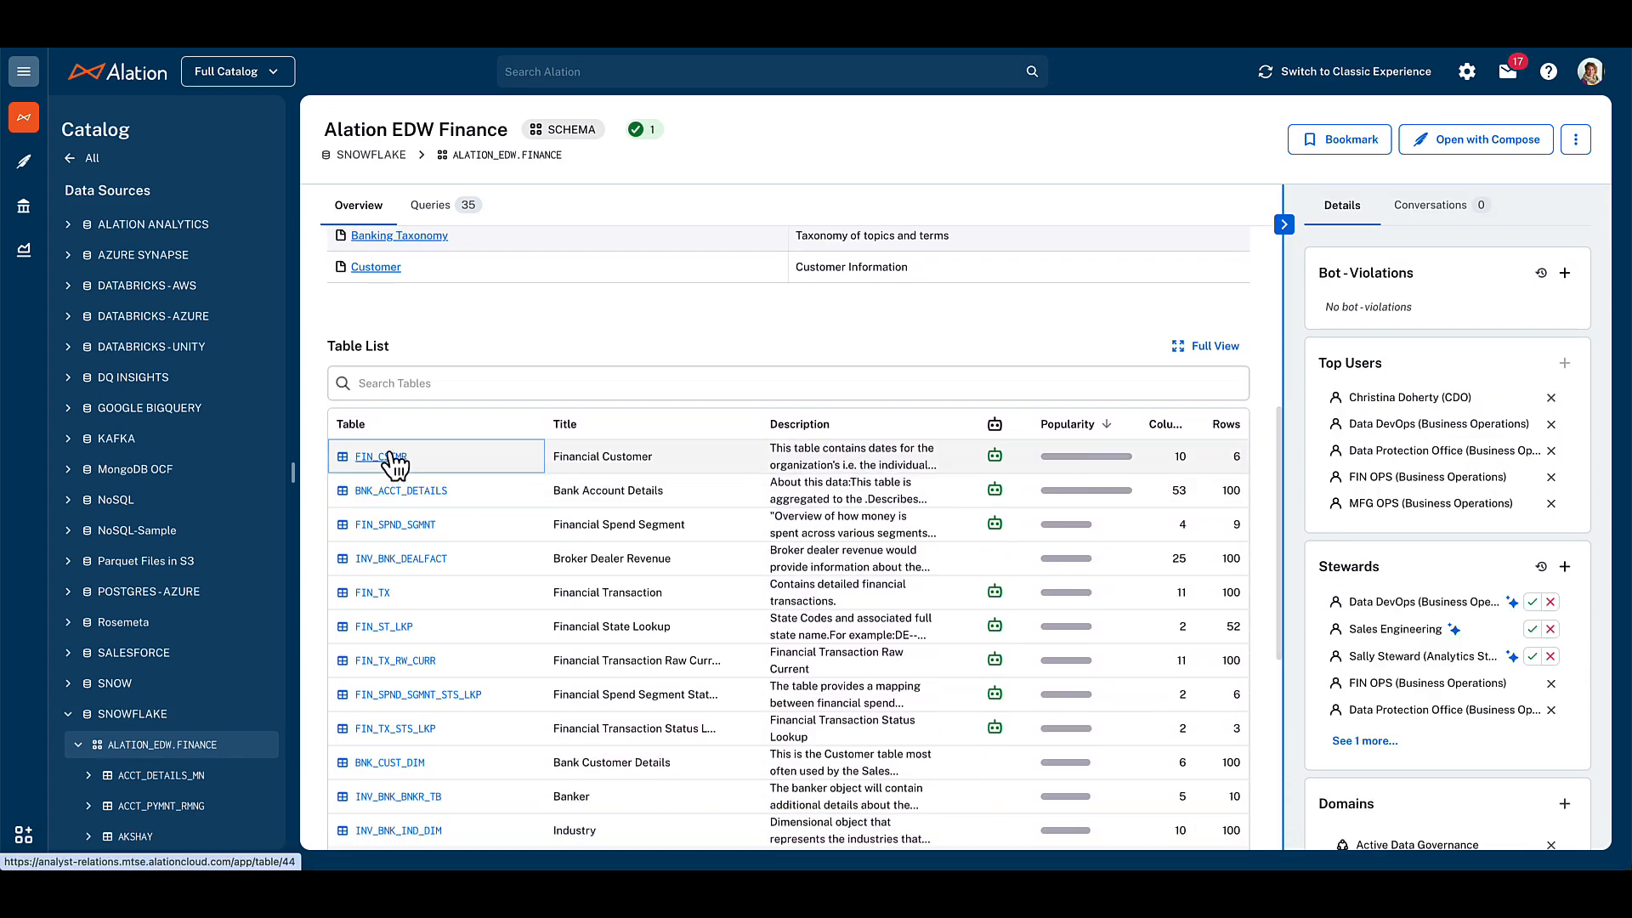
{"action": "left_click", "coordinate": [380, 456]}
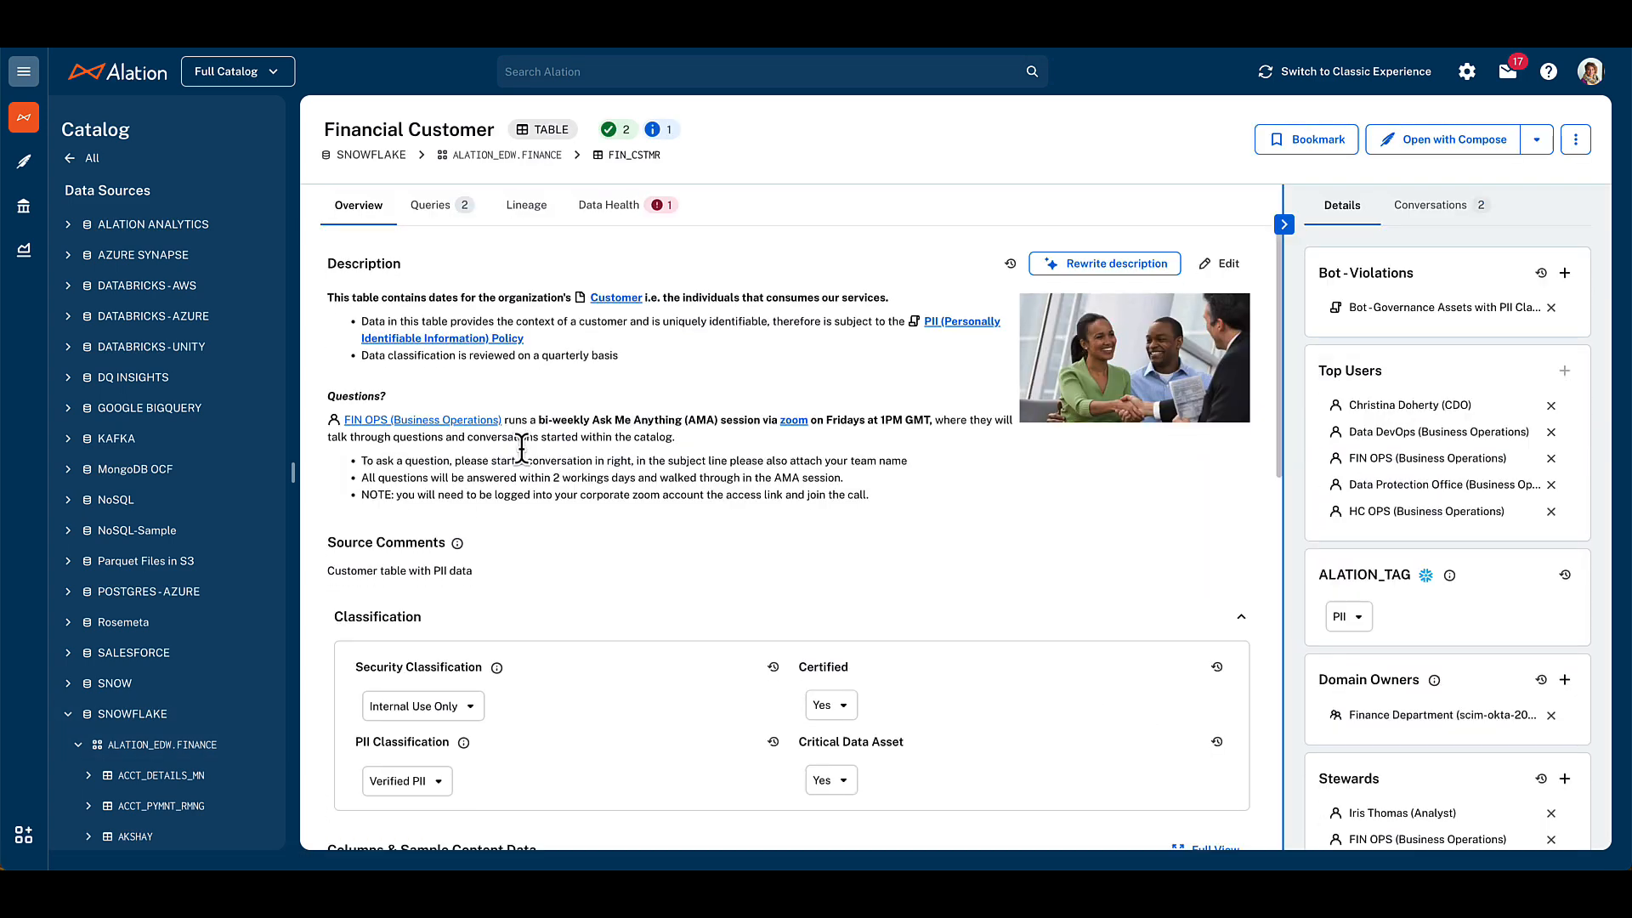
Step: View the Customer ID column's details, then return to the SNOWFLAKE data source page
{"action": "scroll", "scroll_direction": "down", "scroll_amount": 3}
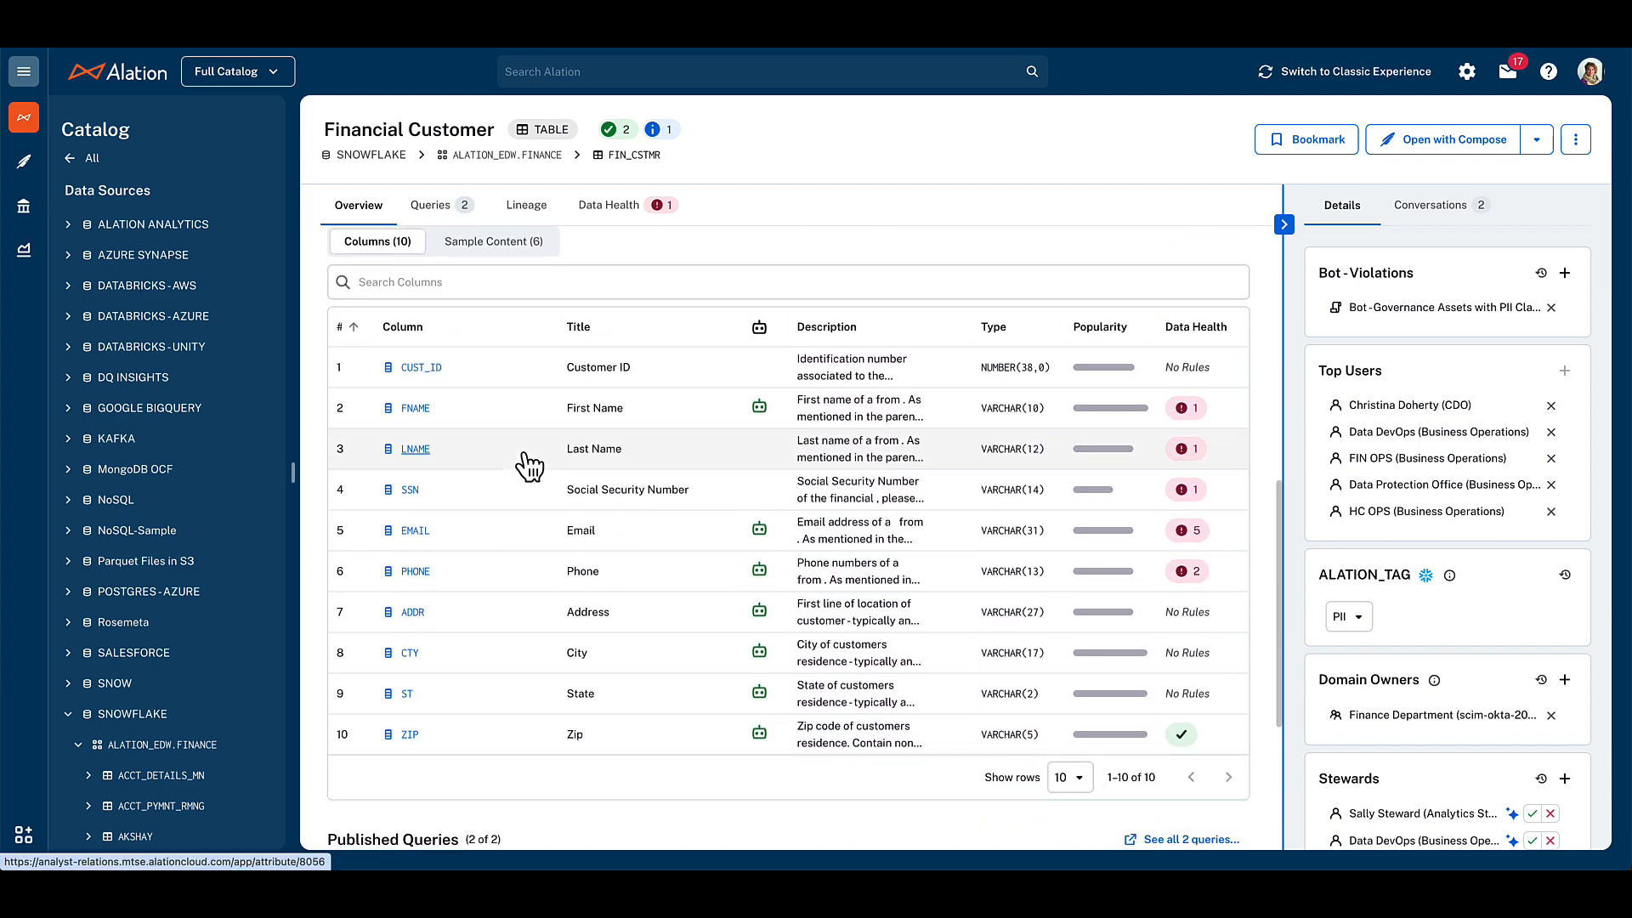
{"action": "left_click", "coordinate": [414, 449]}
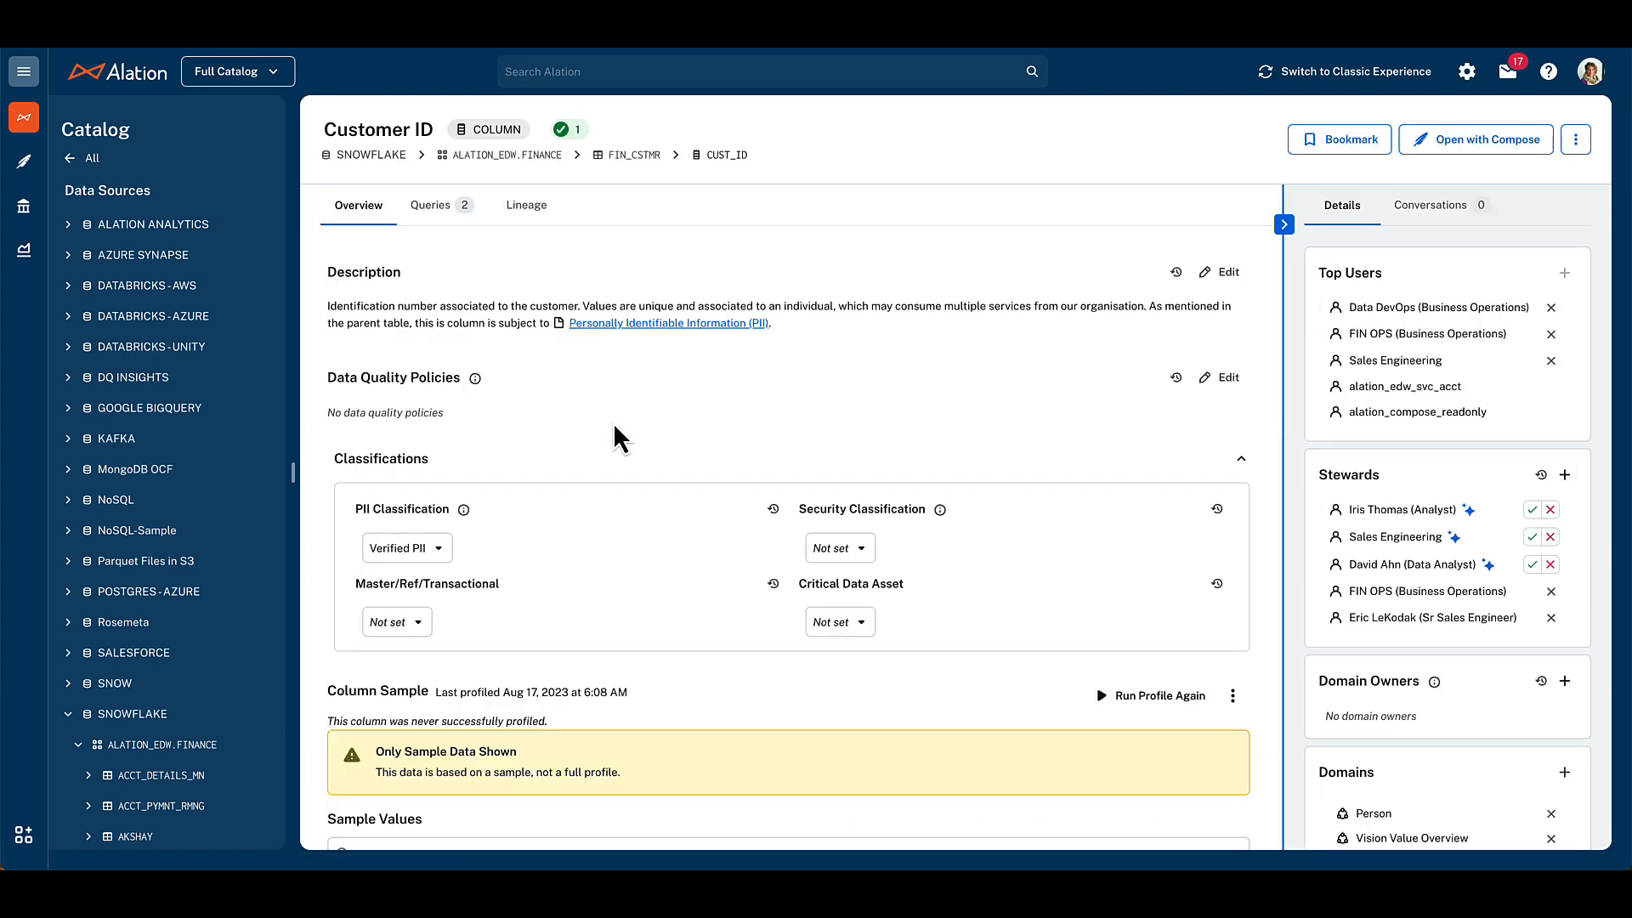
{"action": "scroll", "scroll_direction": "down", "scroll_amount": 3}
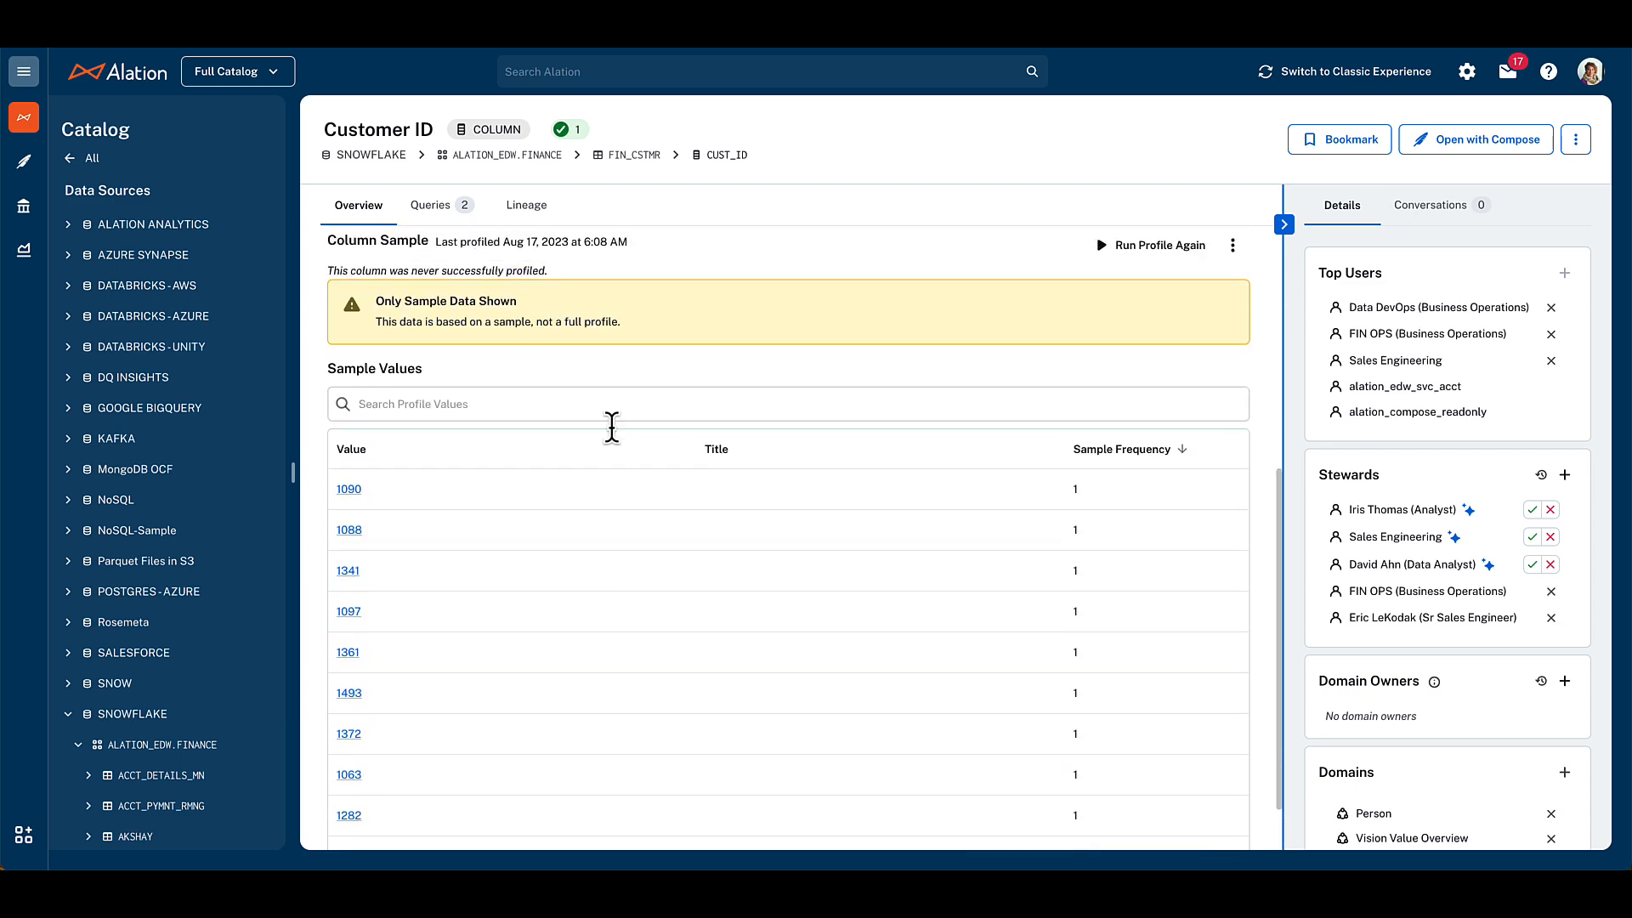
{"action": "scroll", "scroll_direction": "up", "scroll_amount": 3}
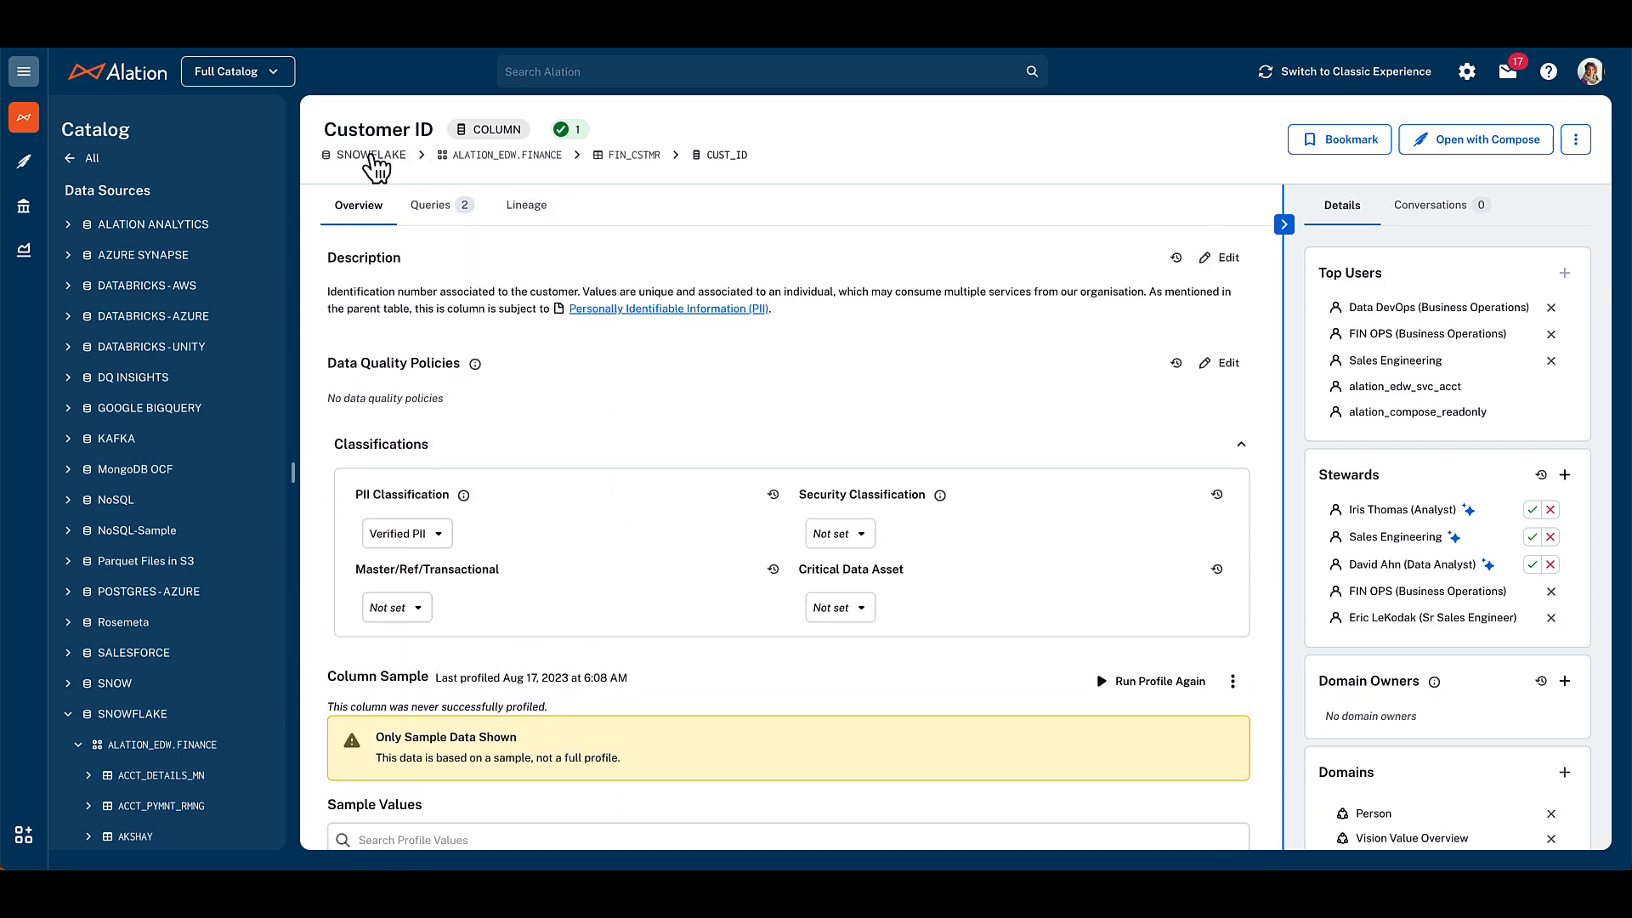
{"action": "left_click", "coordinate": [369, 154]}
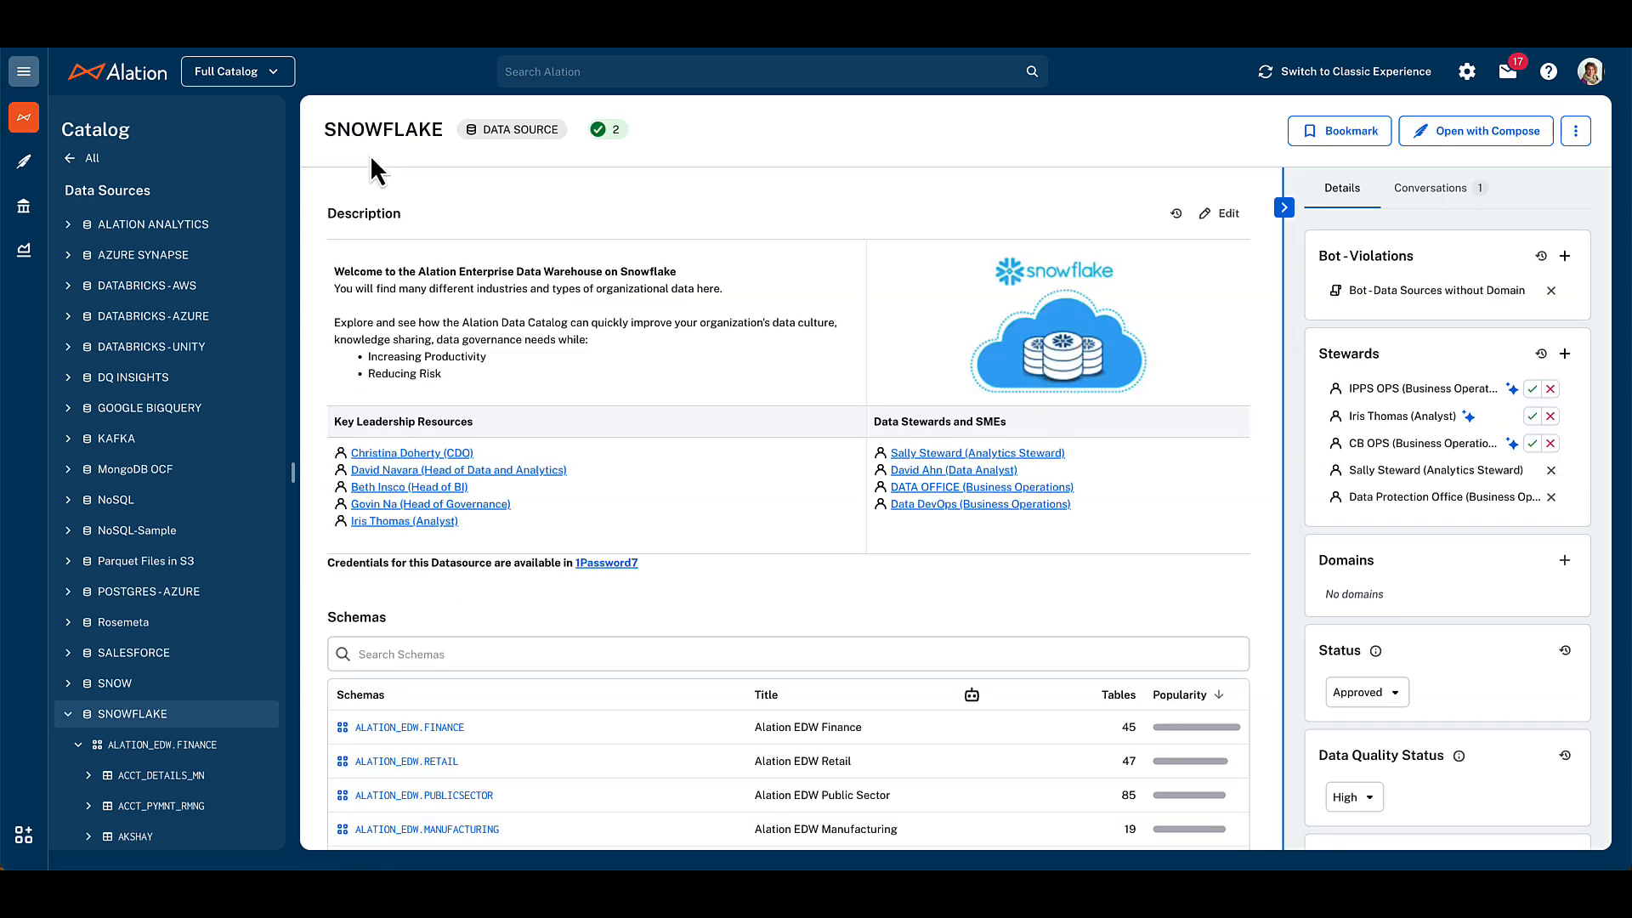
{"action": "mouse_move", "coordinate": [537, 196]}
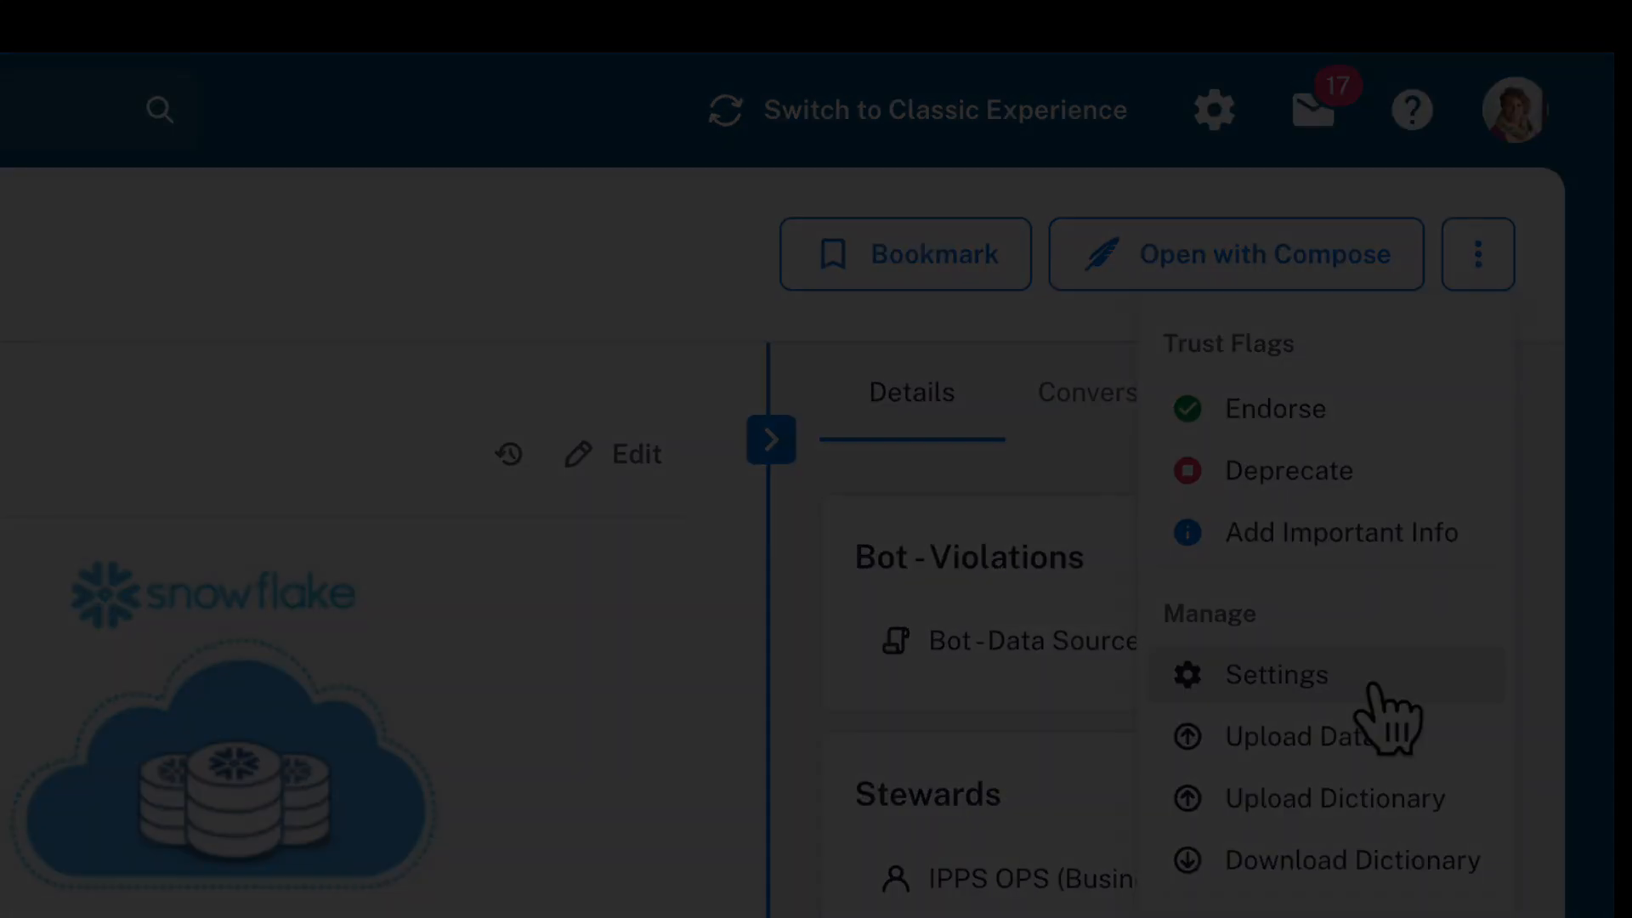
Step: Open SNOWFLAKE's settings and scroll through its privacy level and three data source admins
{"action": "left_click", "coordinate": [1295, 736]}
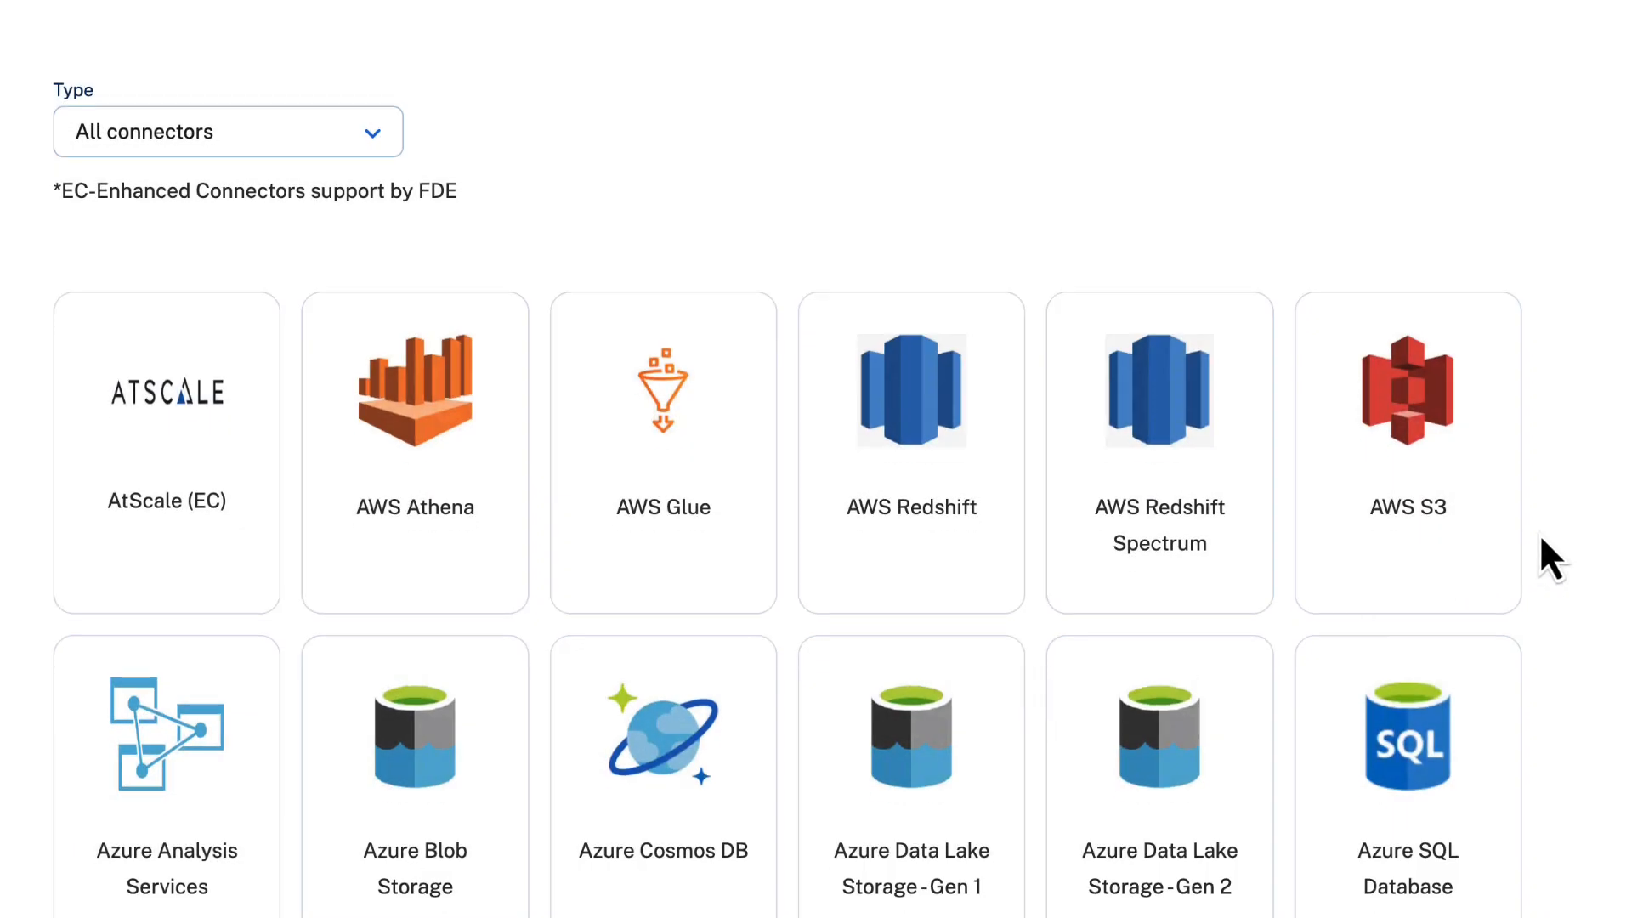
{"action": "scroll", "scroll_direction": "down", "scroll_amount": 3}
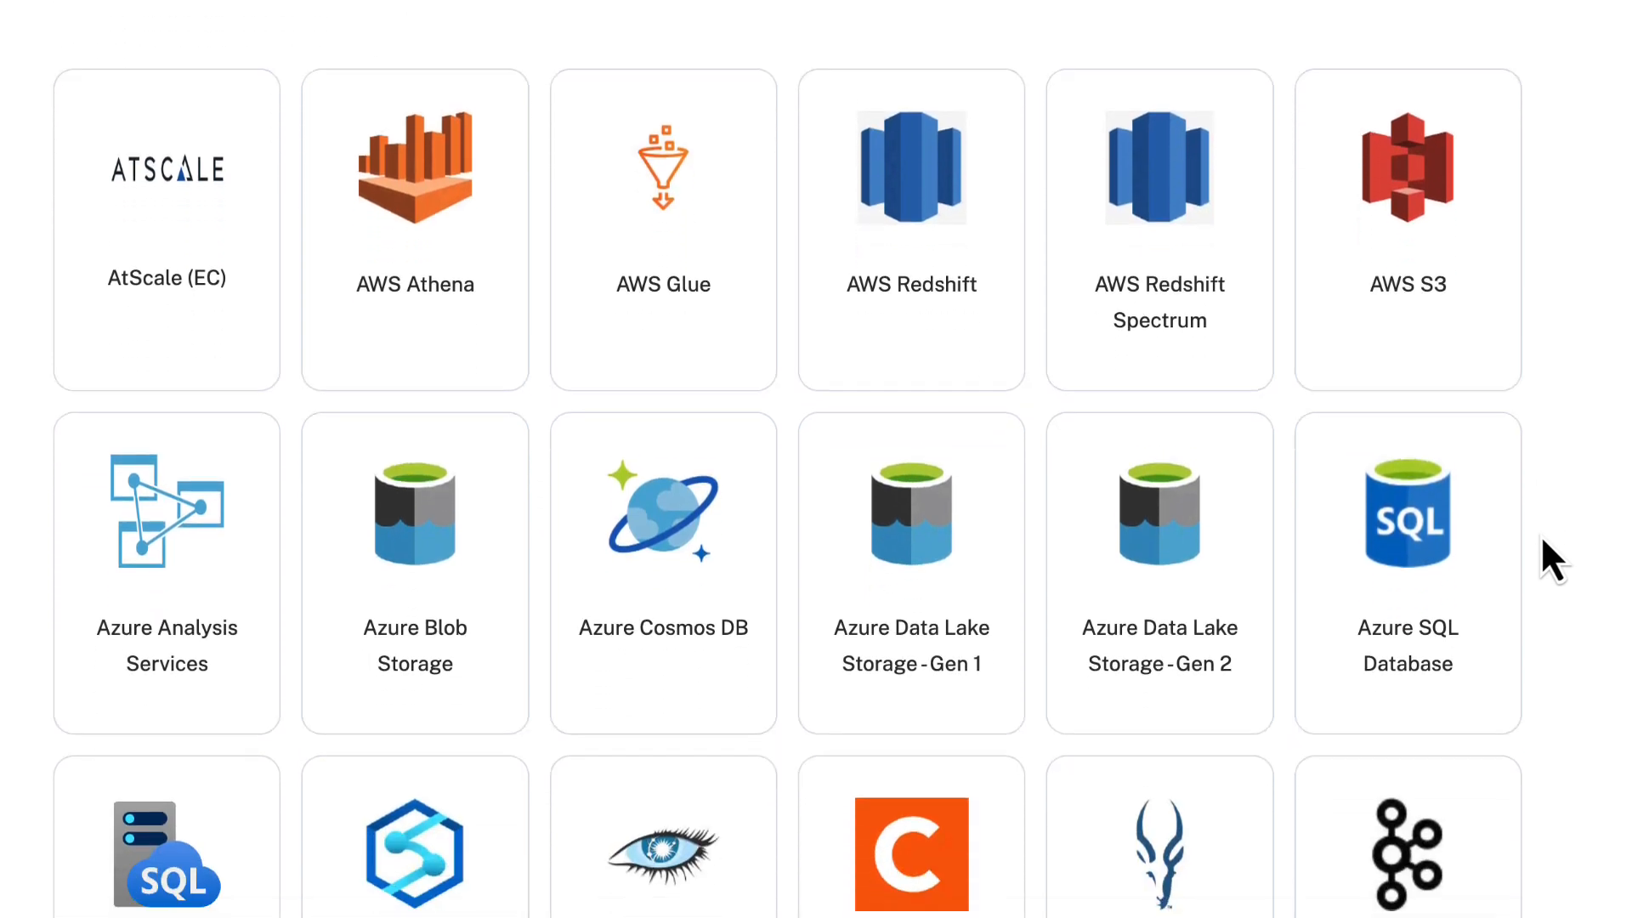
{"action": "scroll", "scroll_direction": "down", "scroll_amount": 3}
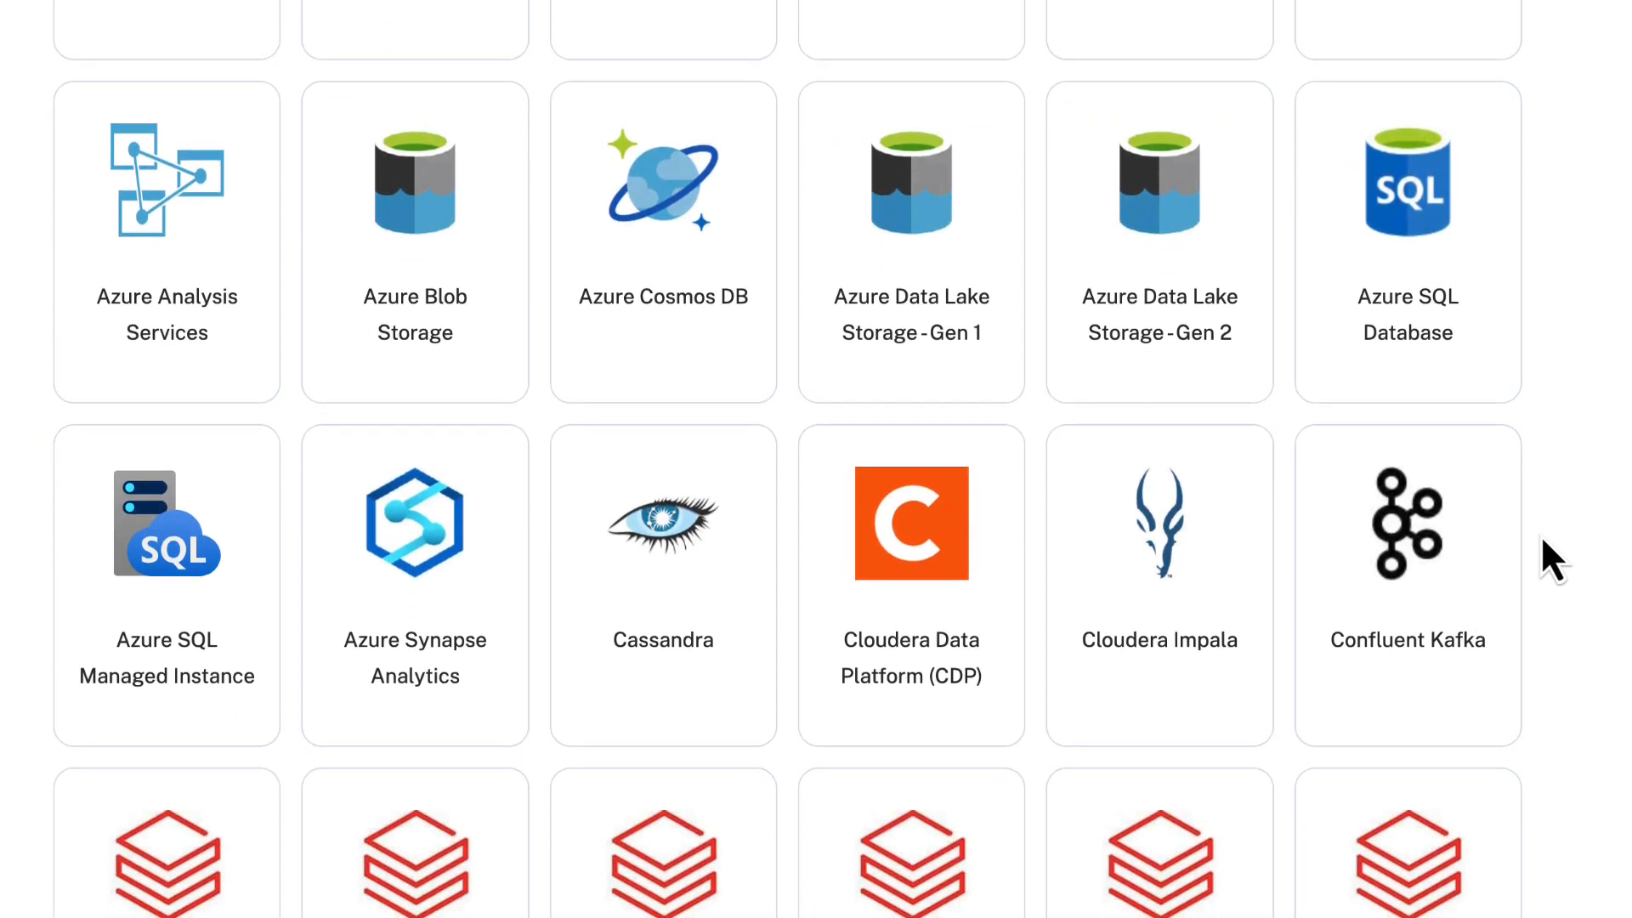
{"action": "scroll", "scroll_direction": "down", "scroll_amount": 3}
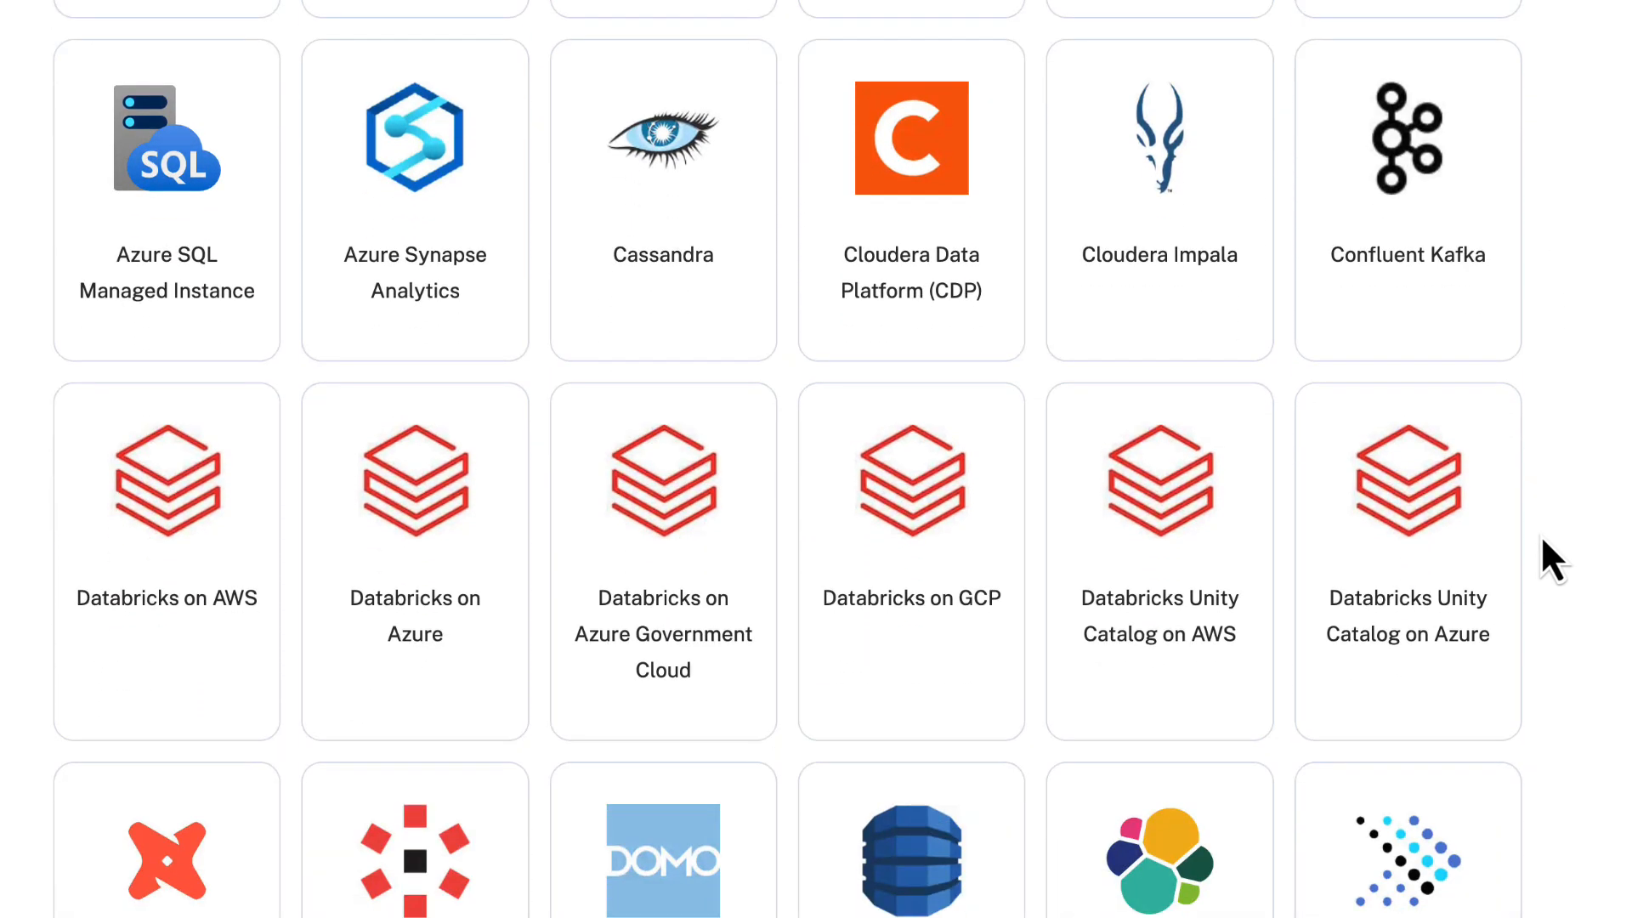
{"action": "scroll", "scroll_direction": "down", "scroll_amount": 3}
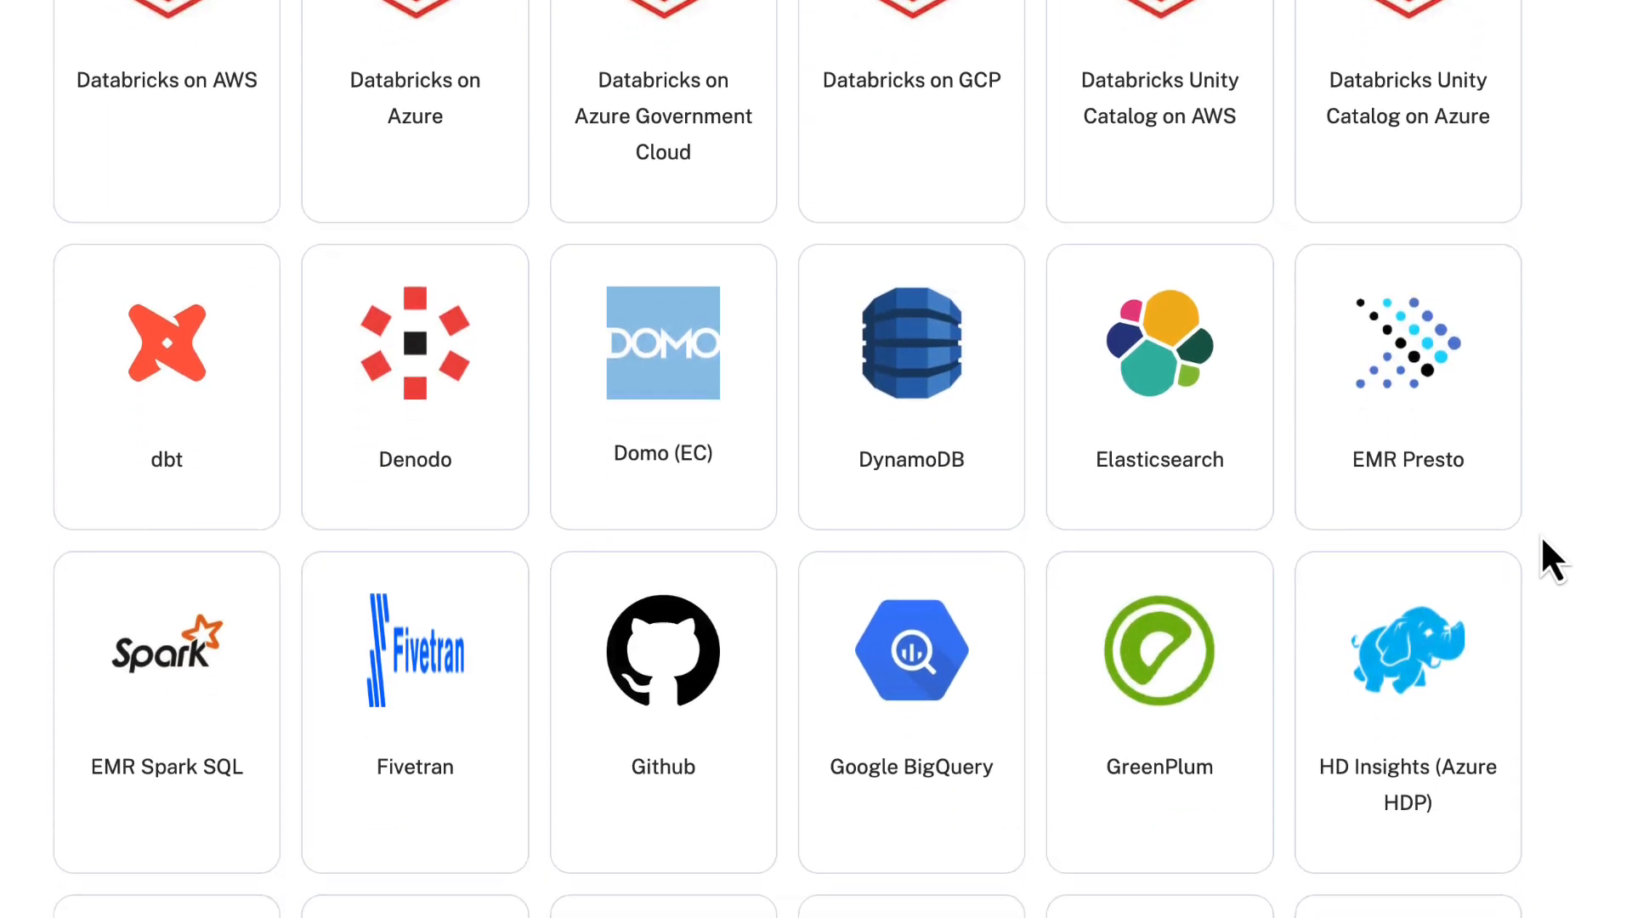
{"action": "scroll", "scroll_direction": "down", "scroll_amount": 3}
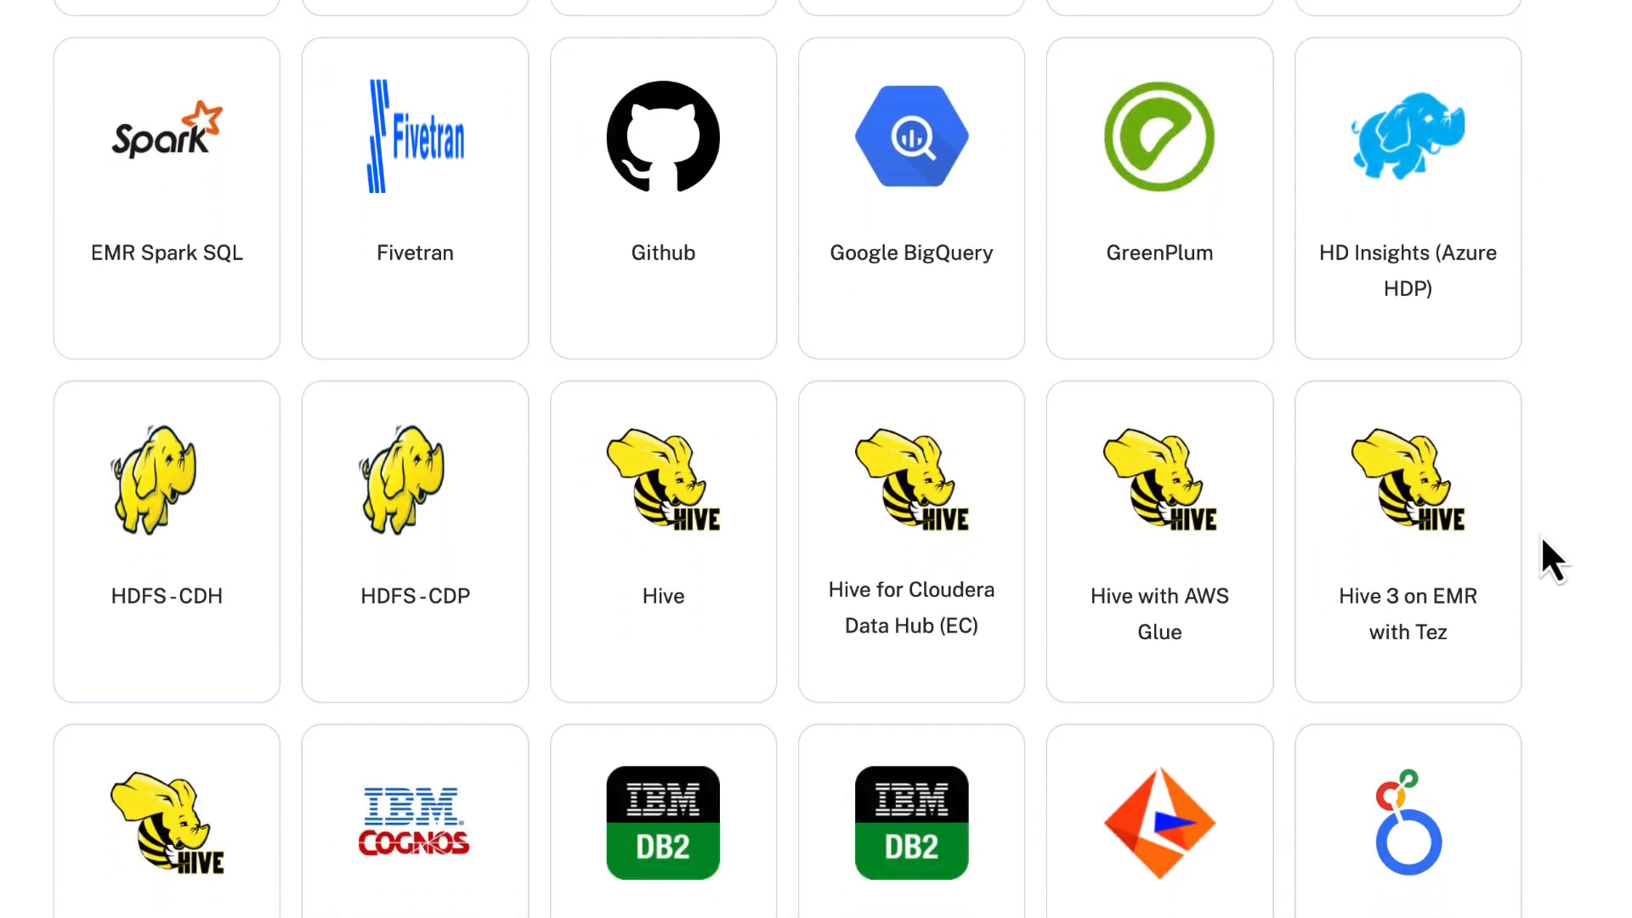
{"action": "scroll", "scroll_direction": "down", "scroll_amount": 3}
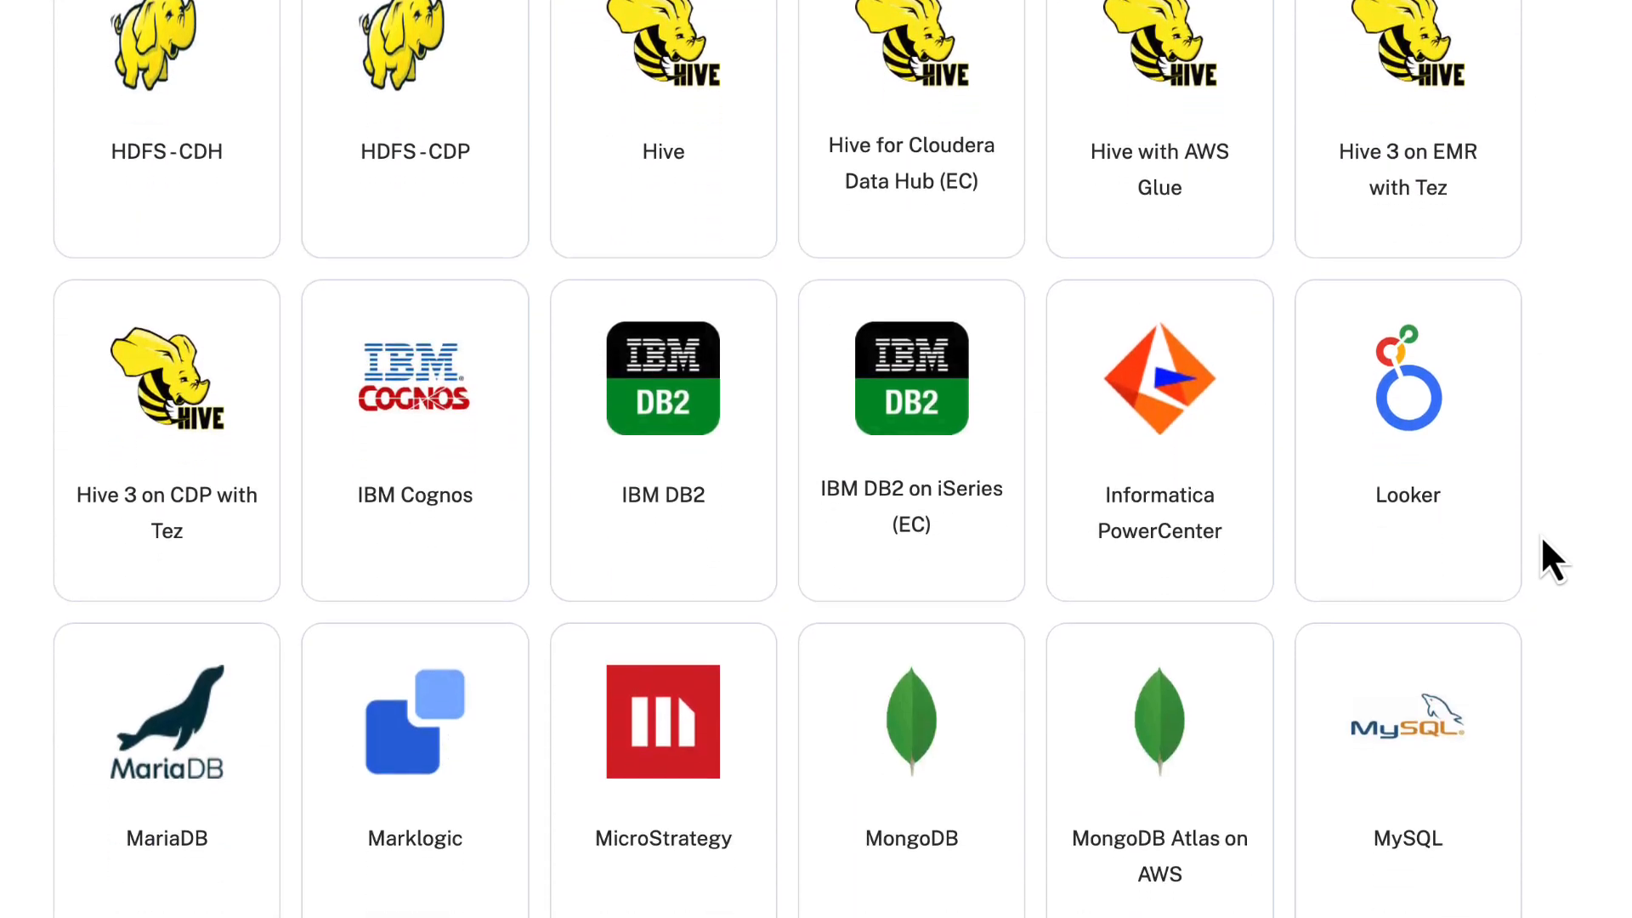
{"action": "scroll", "scroll_direction": "down", "scroll_amount": 3}
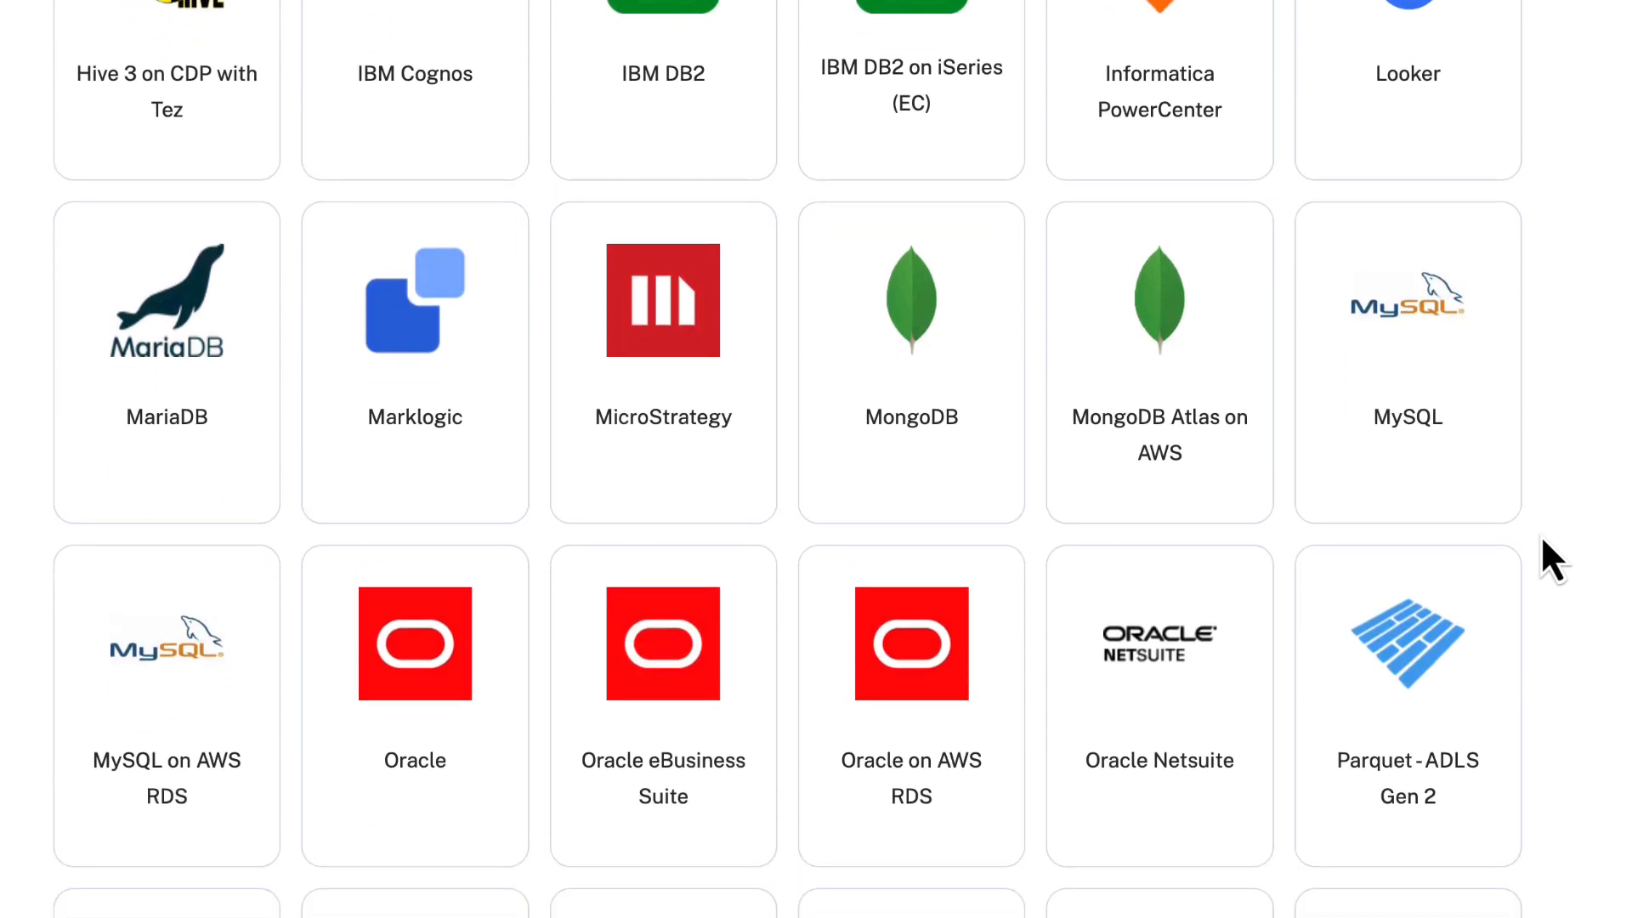
{"action": "scroll", "scroll_direction": "down", "scroll_amount": 3}
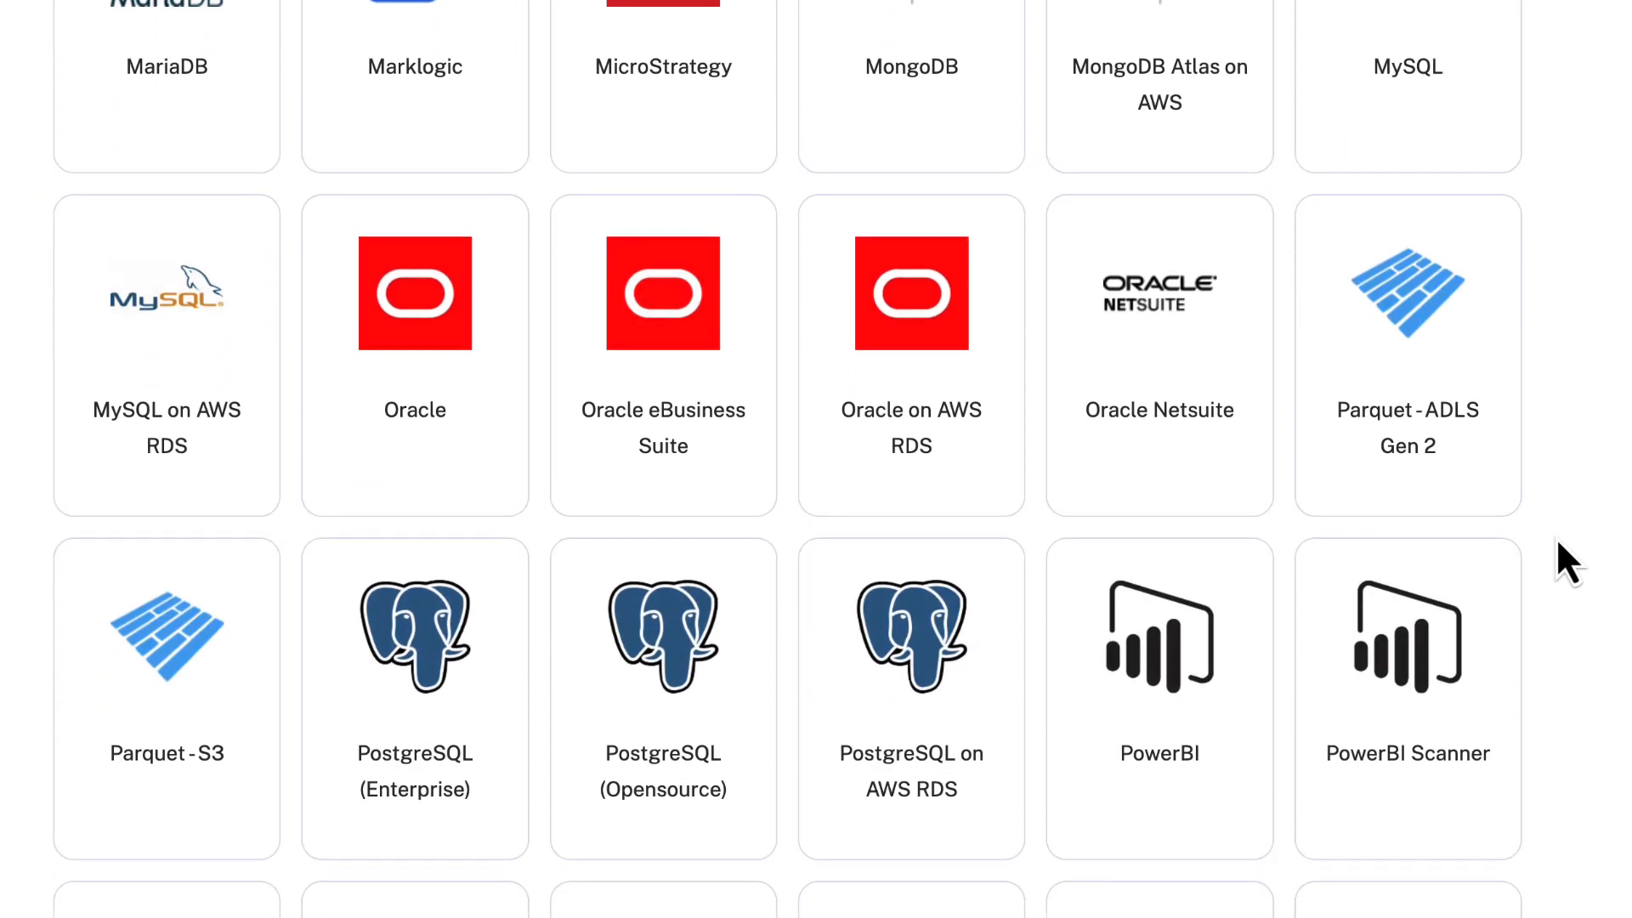
{"action": "scroll", "scroll_direction": "down", "scroll_amount": 3}
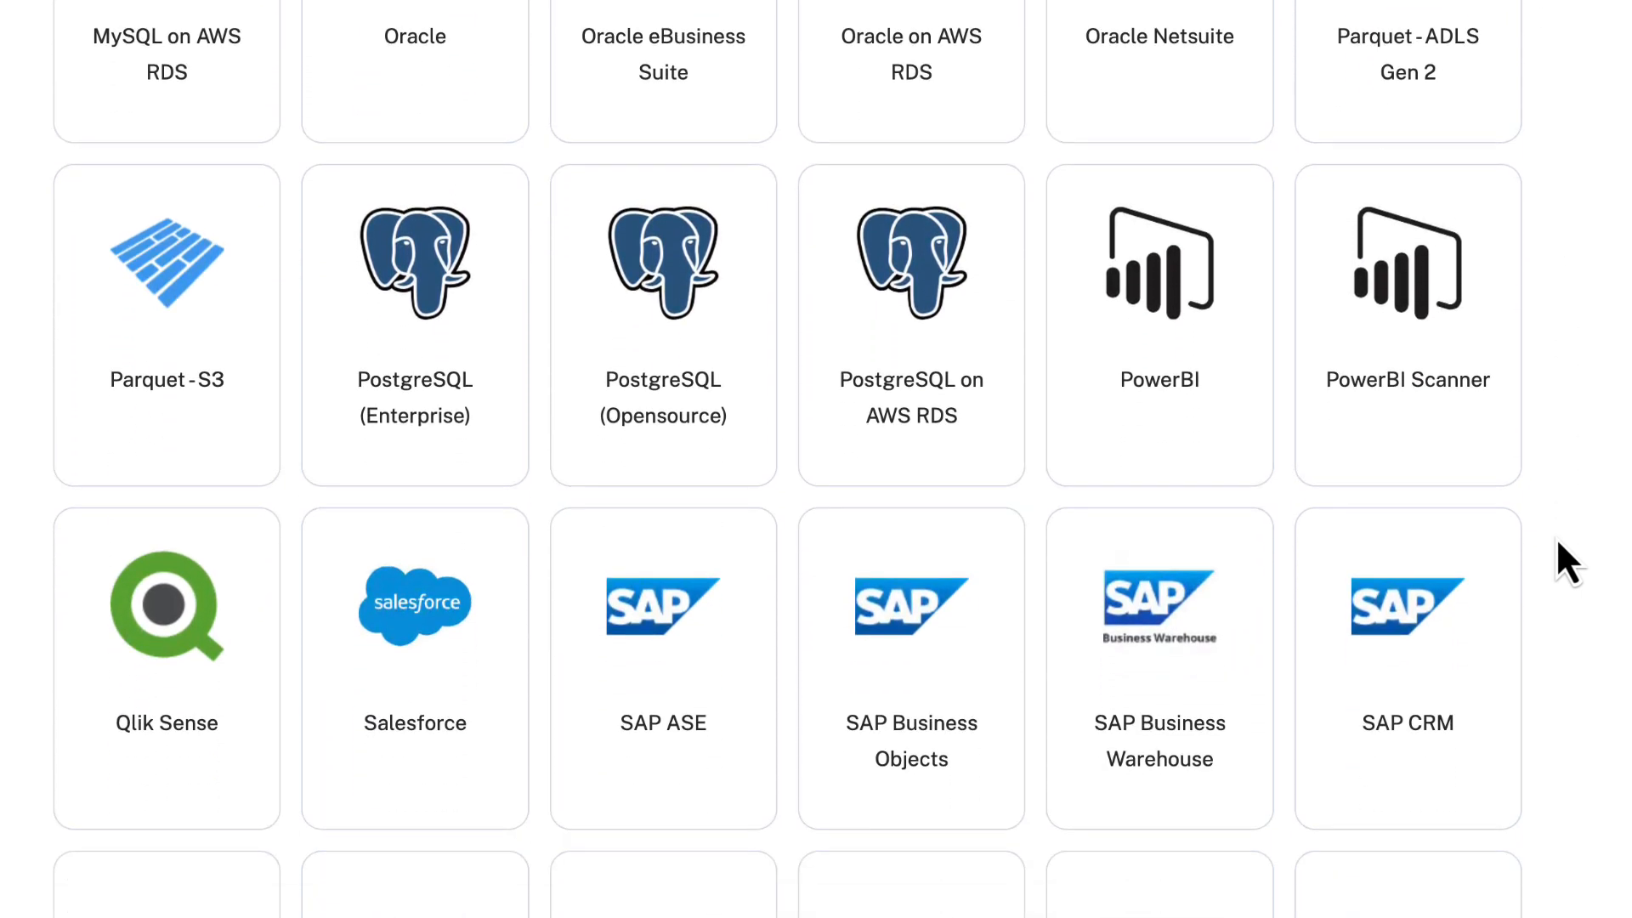
{"action": "scroll", "scroll_direction": "down", "scroll_amount": 3}
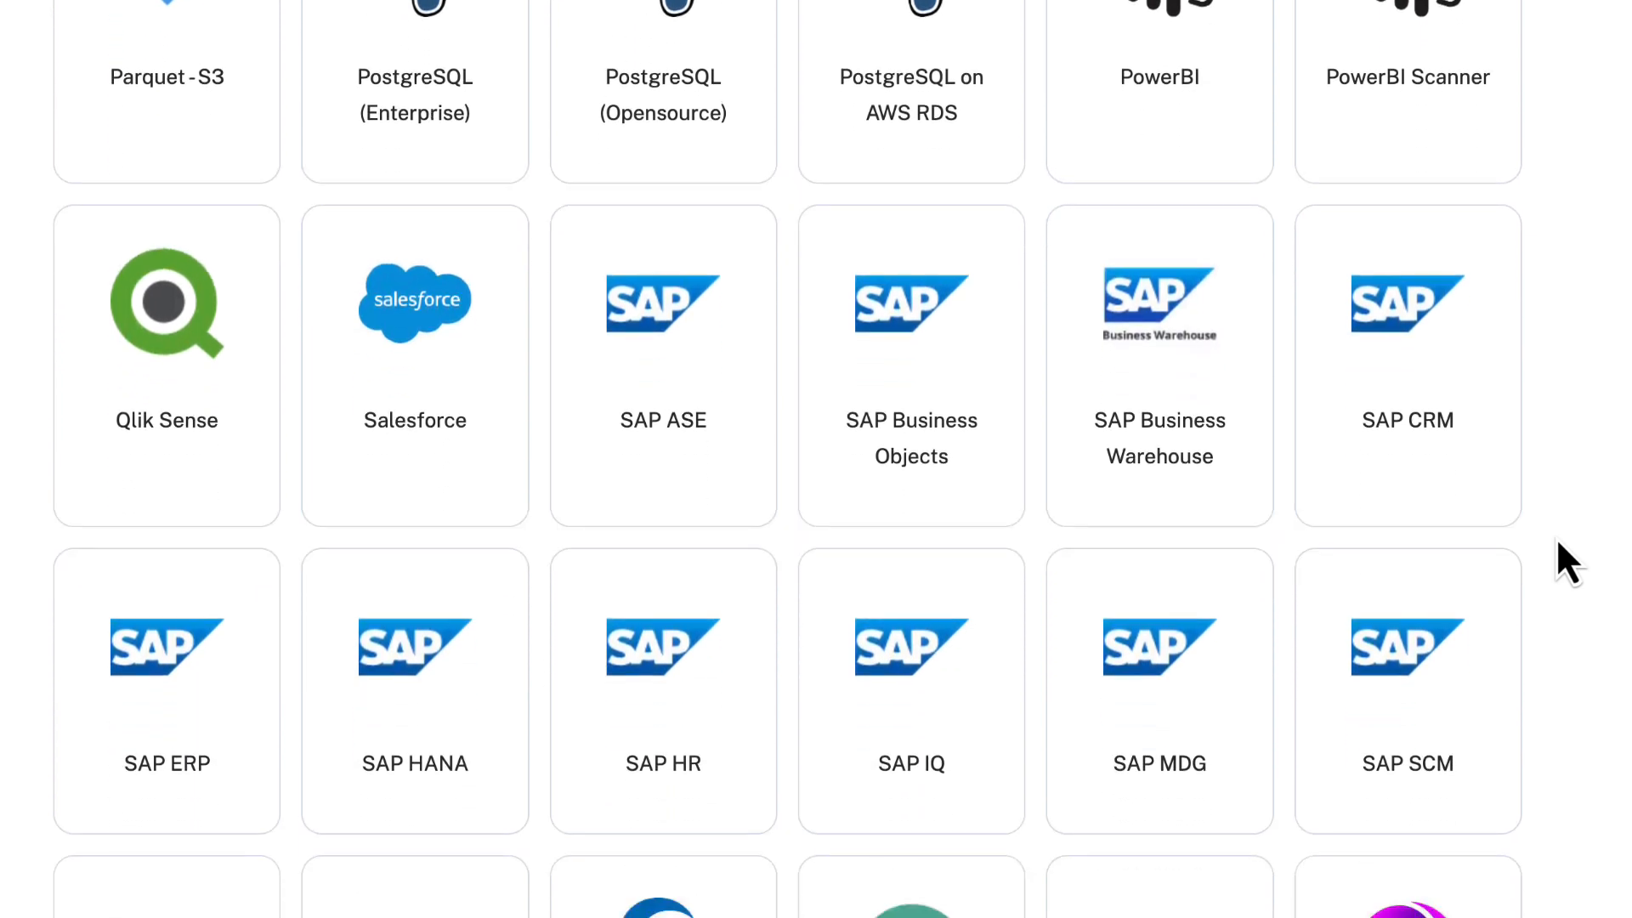
{"action": "scroll", "scroll_direction": "down", "scroll_amount": 3}
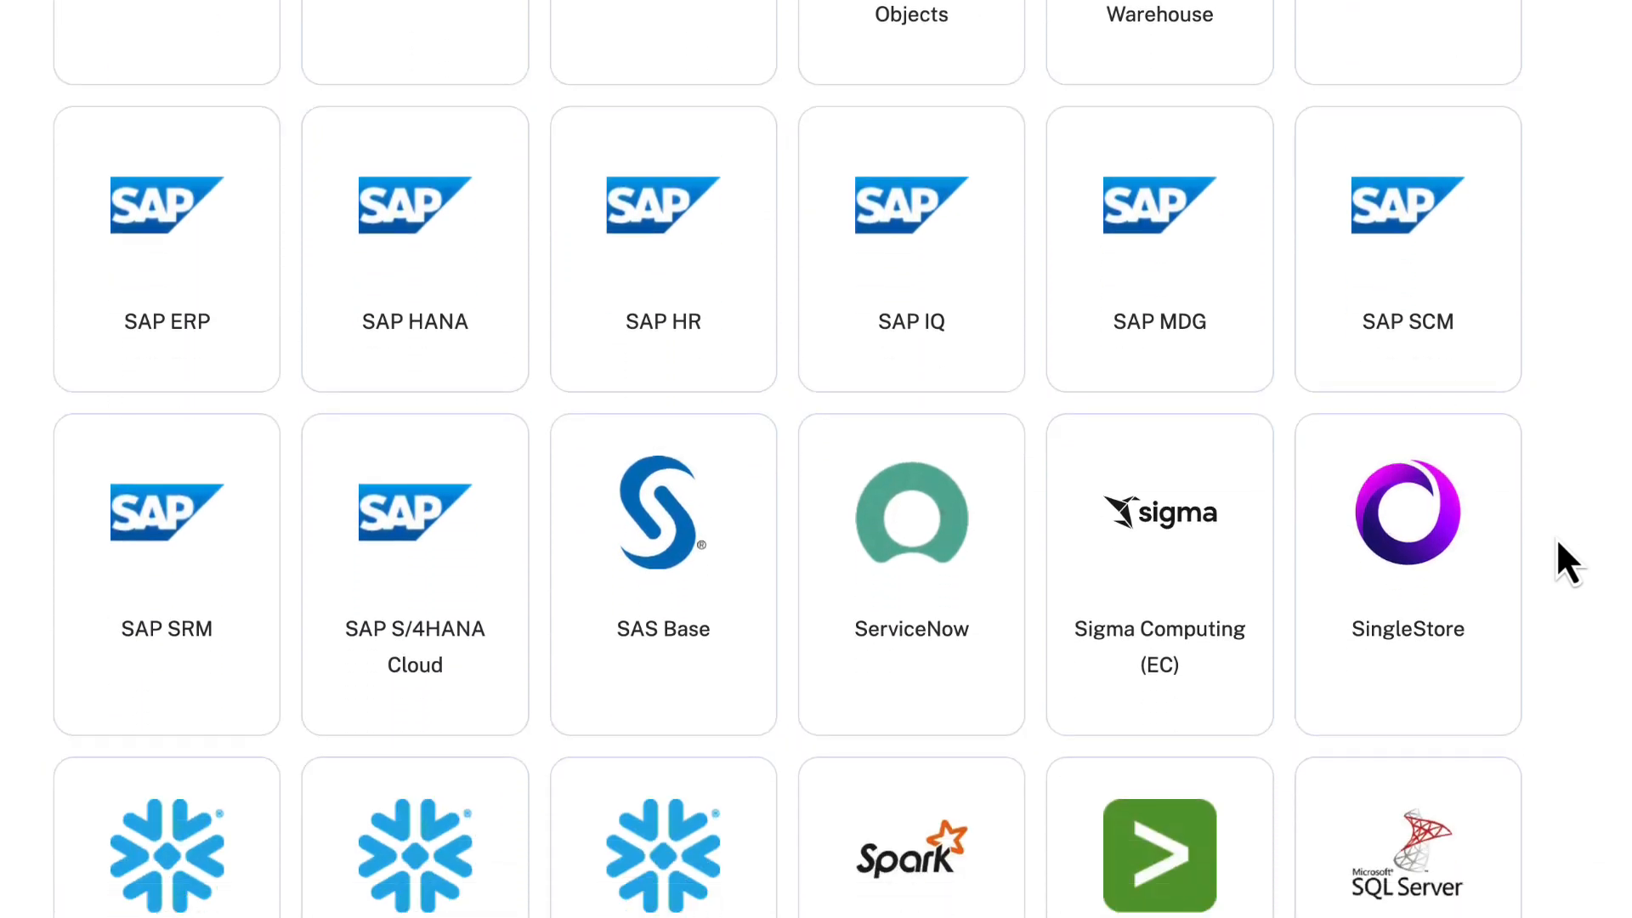
{"action": "scroll", "scroll_direction": "down", "scroll_amount": 3}
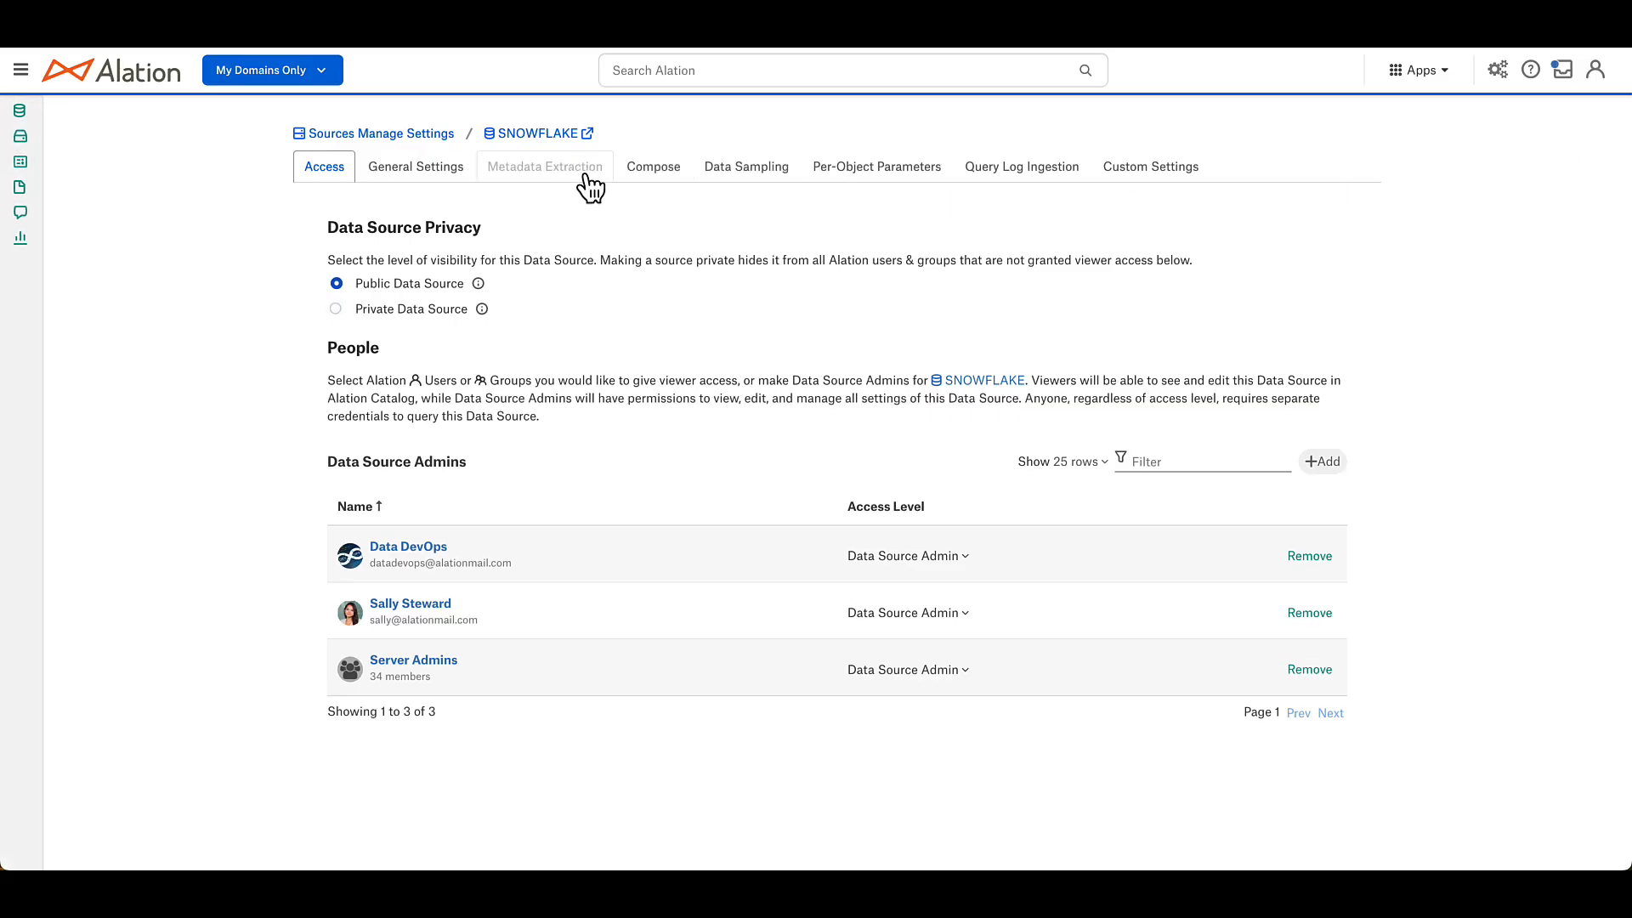
Step: Show SNOWFLAKE's Metadata Extraction settings, scrolled to schema selection with 10 of 288 schemas chosen
{"action": "left_click", "coordinate": [544, 167]}
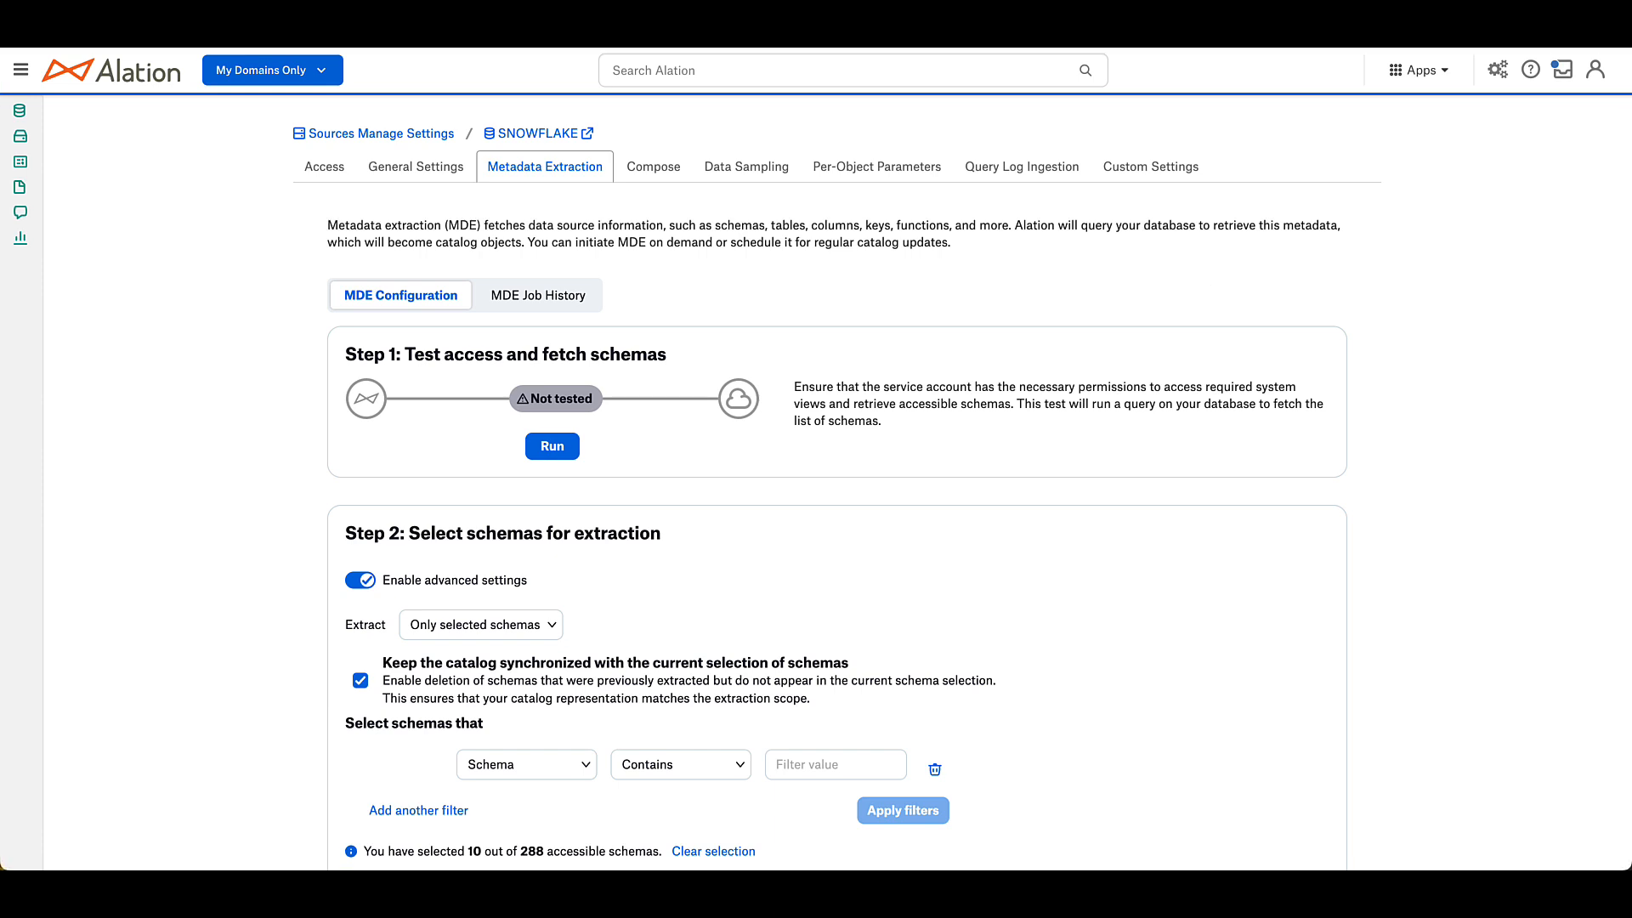
{"action": "scroll", "scroll_direction": "down", "scroll_amount": 3}
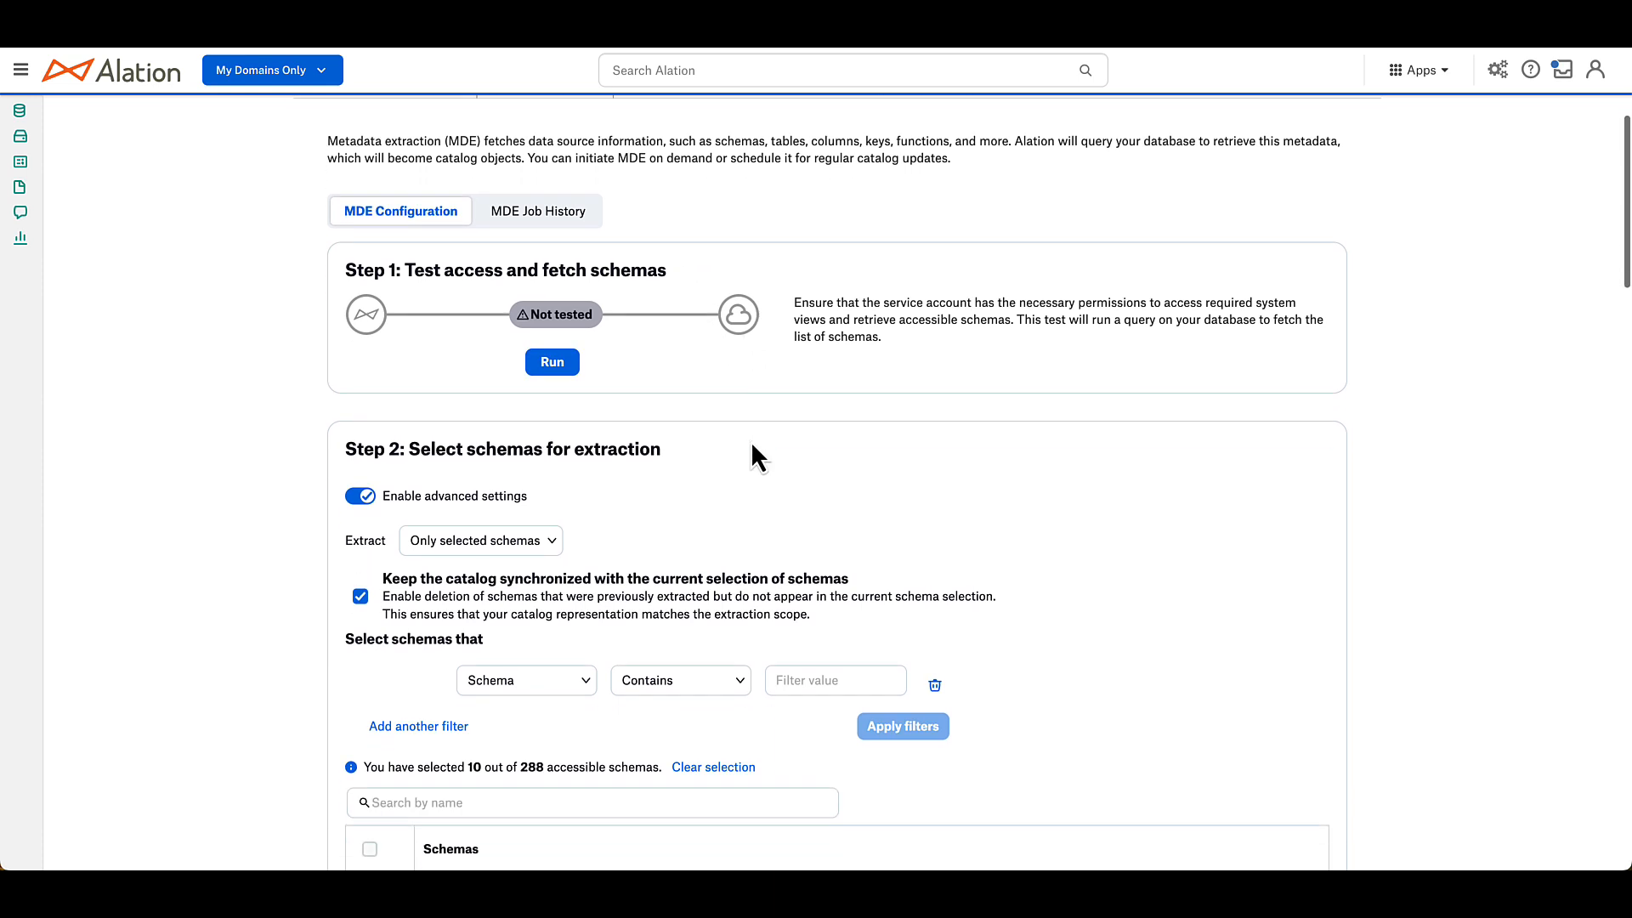
{"action": "scroll", "scroll_direction": "down", "scroll_amount": 3}
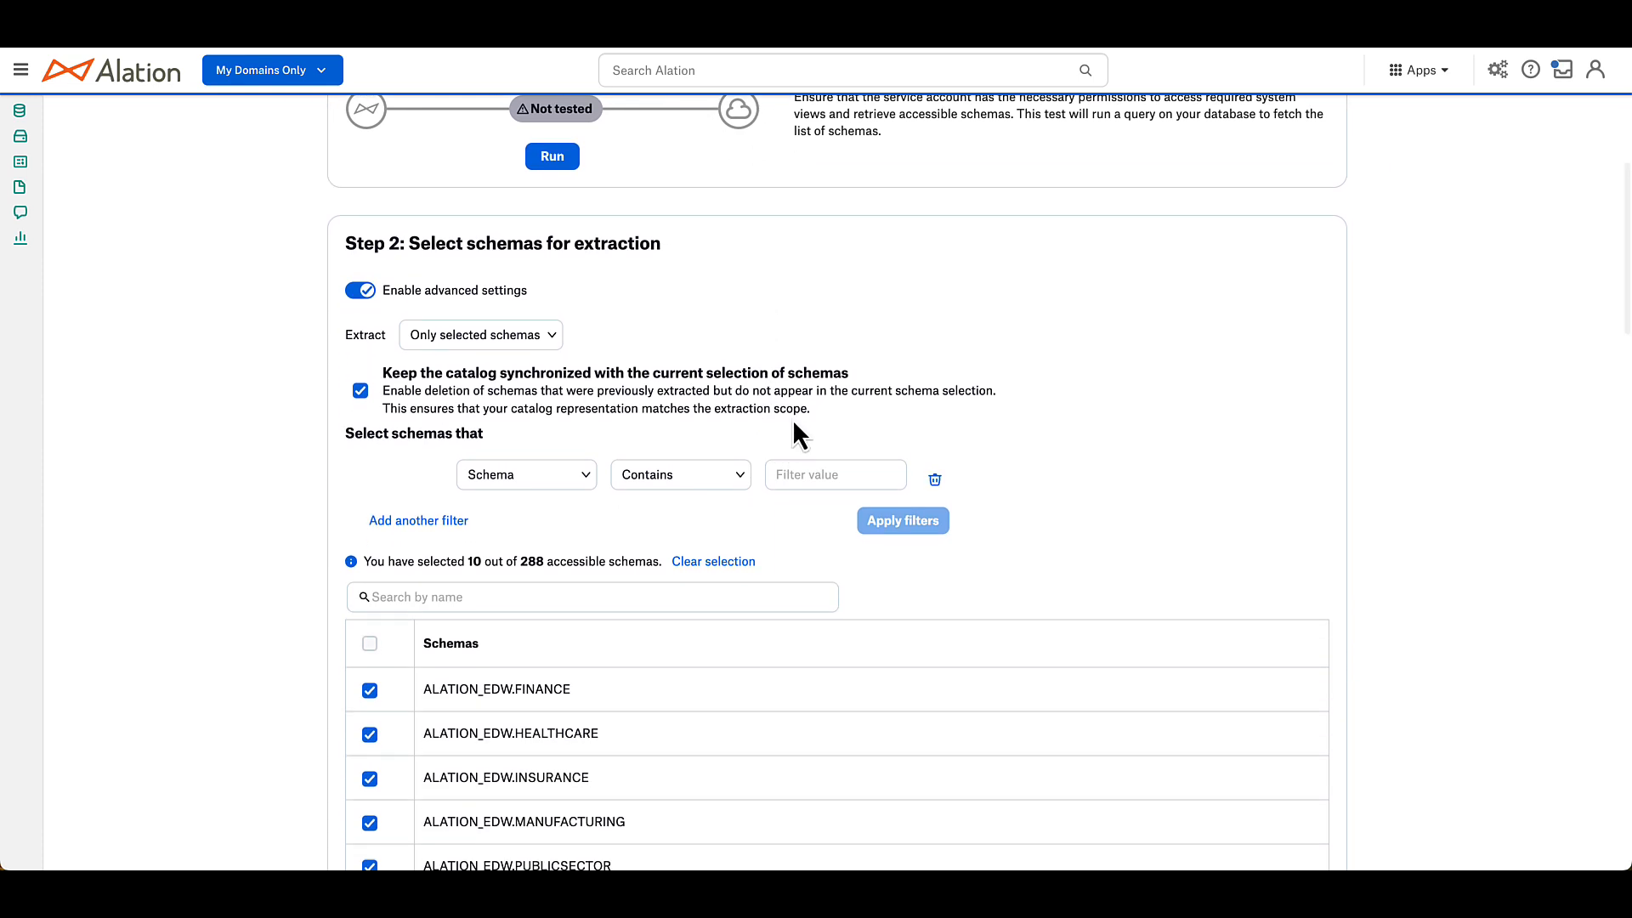
{"action": "scroll", "scroll_direction": "down", "scroll_amount": 3}
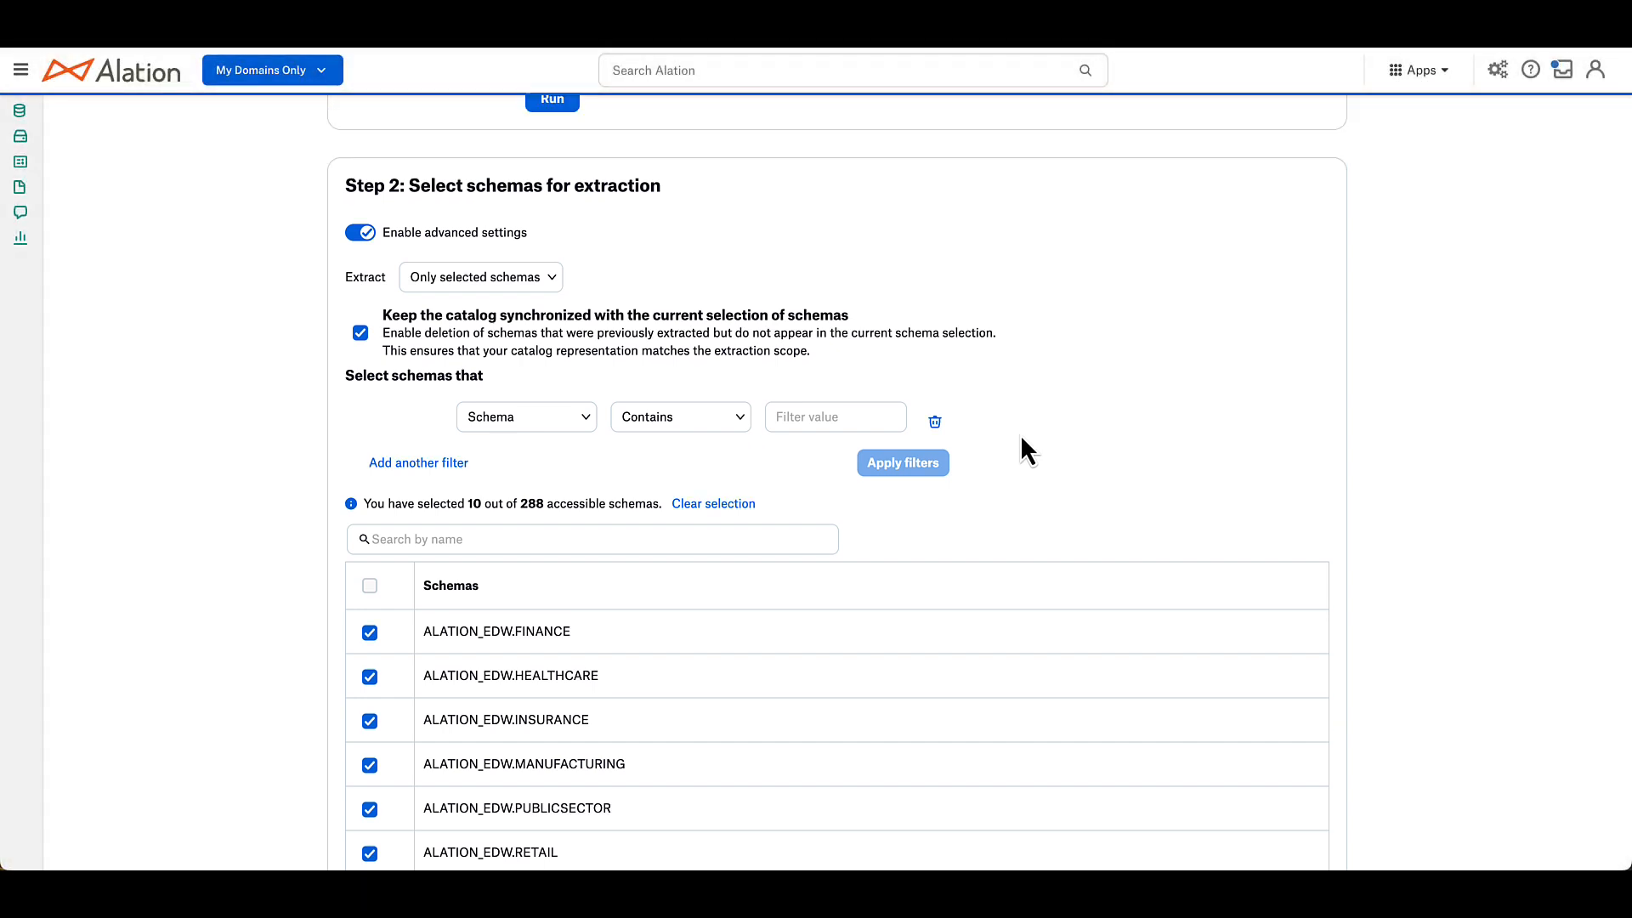
{"action": "scroll", "scroll_direction": "down", "scroll_amount": 3}
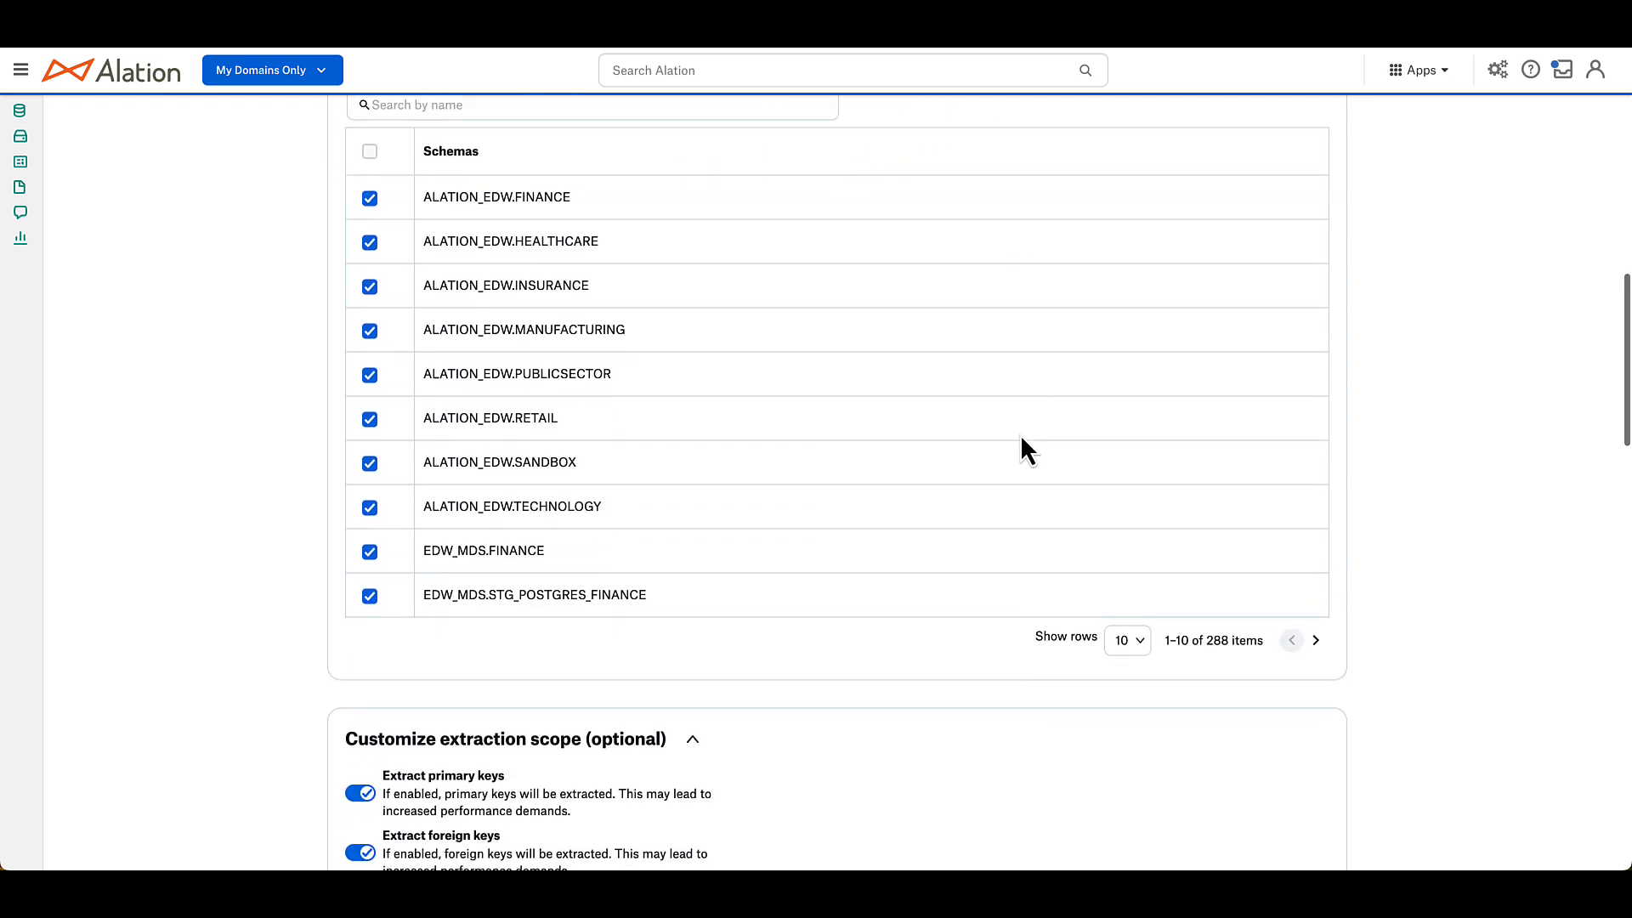
{"action": "scroll", "scroll_direction": "down", "scroll_amount": 3}
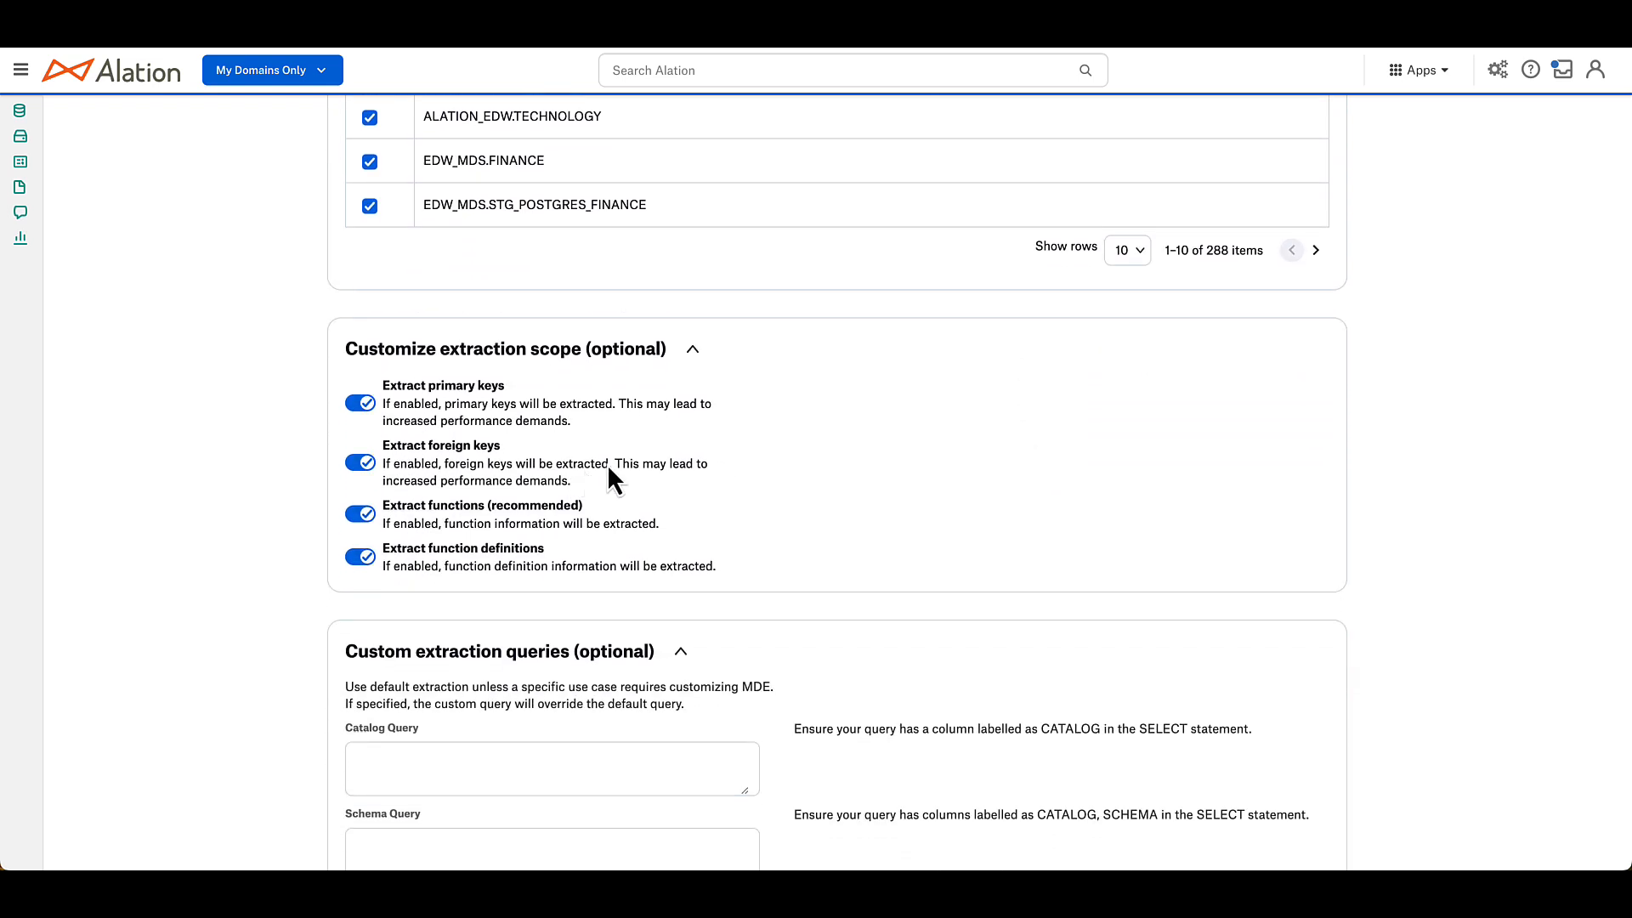
{"action": "scroll", "scroll_direction": "down", "scroll_amount": 3}
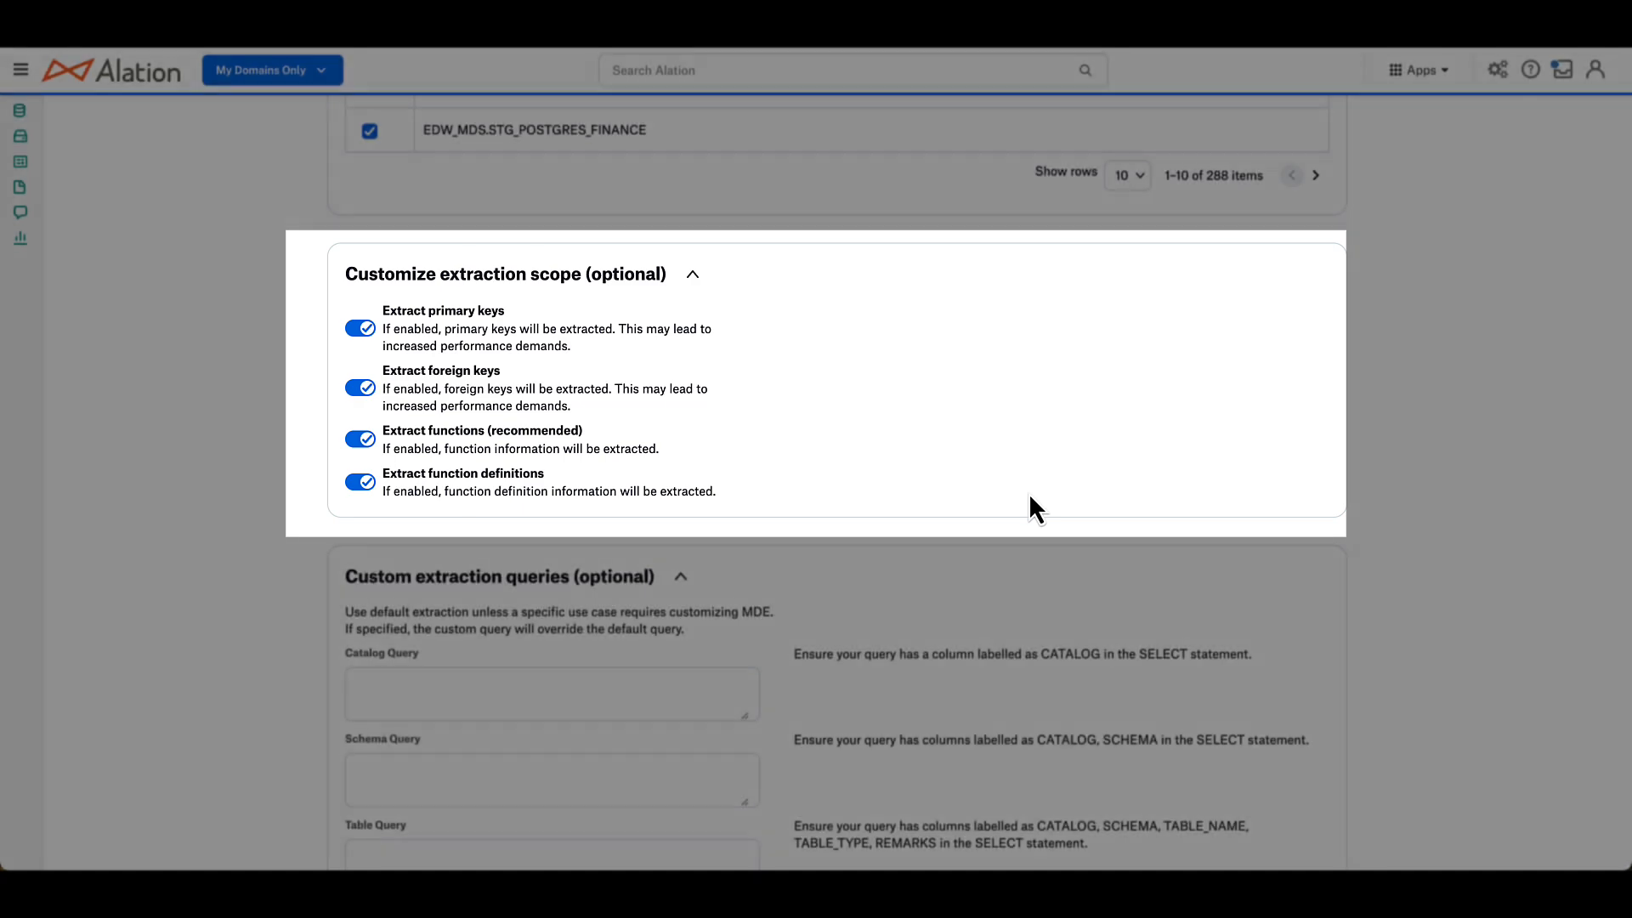
{"action": "scroll", "scroll_direction": "down", "scroll_amount": 3}
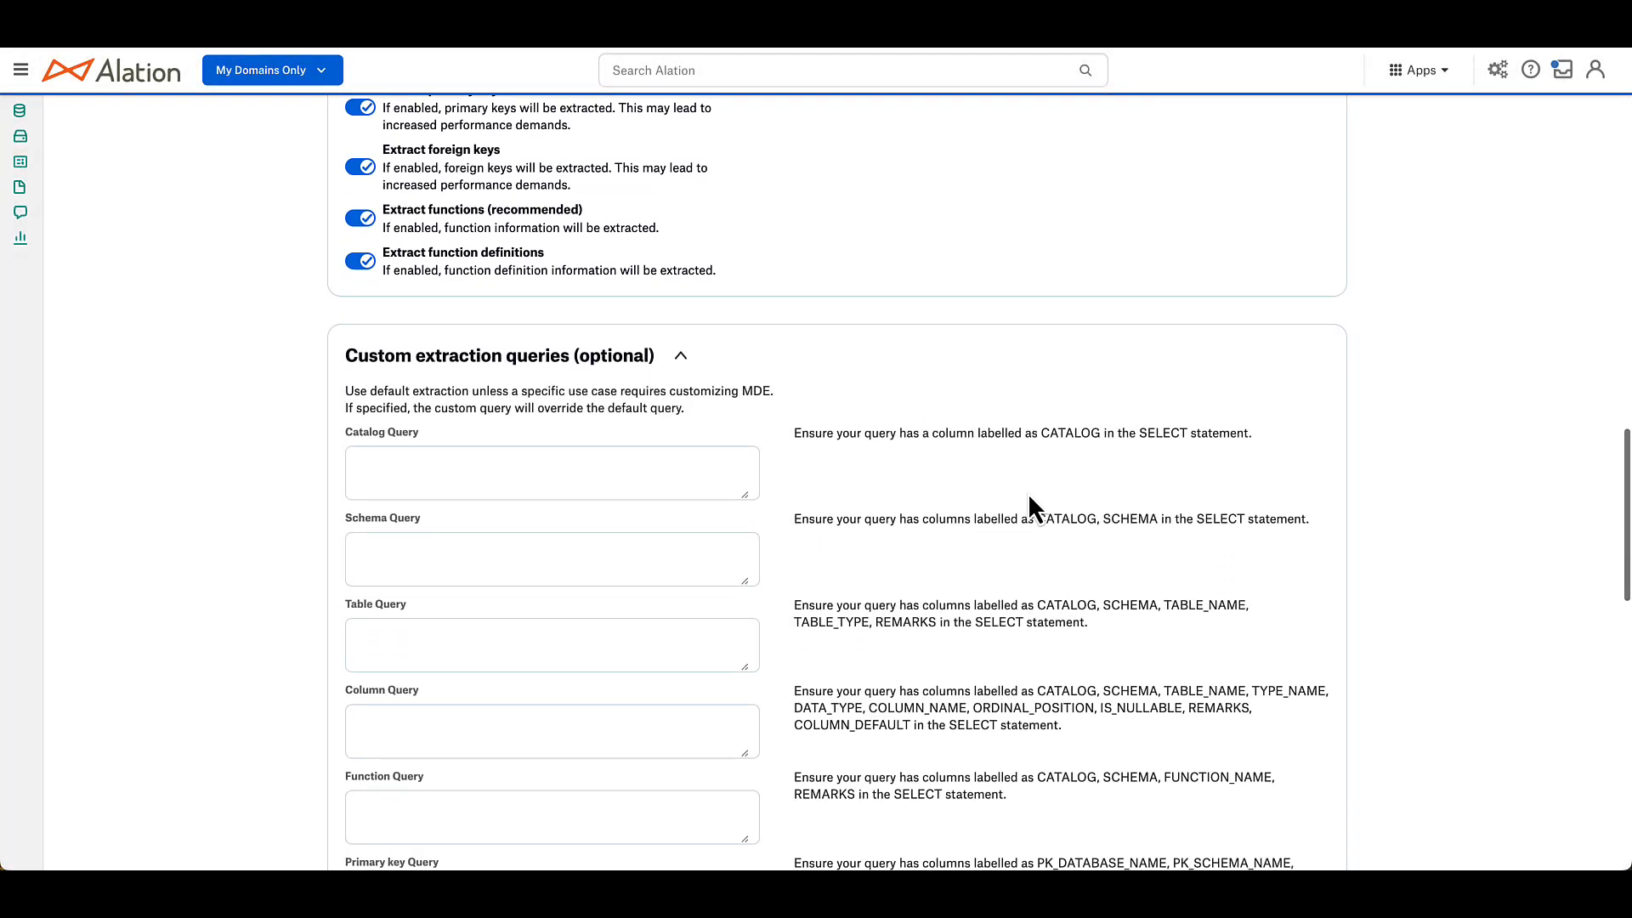
{"action": "scroll", "scroll_direction": "down", "scroll_amount": 3}
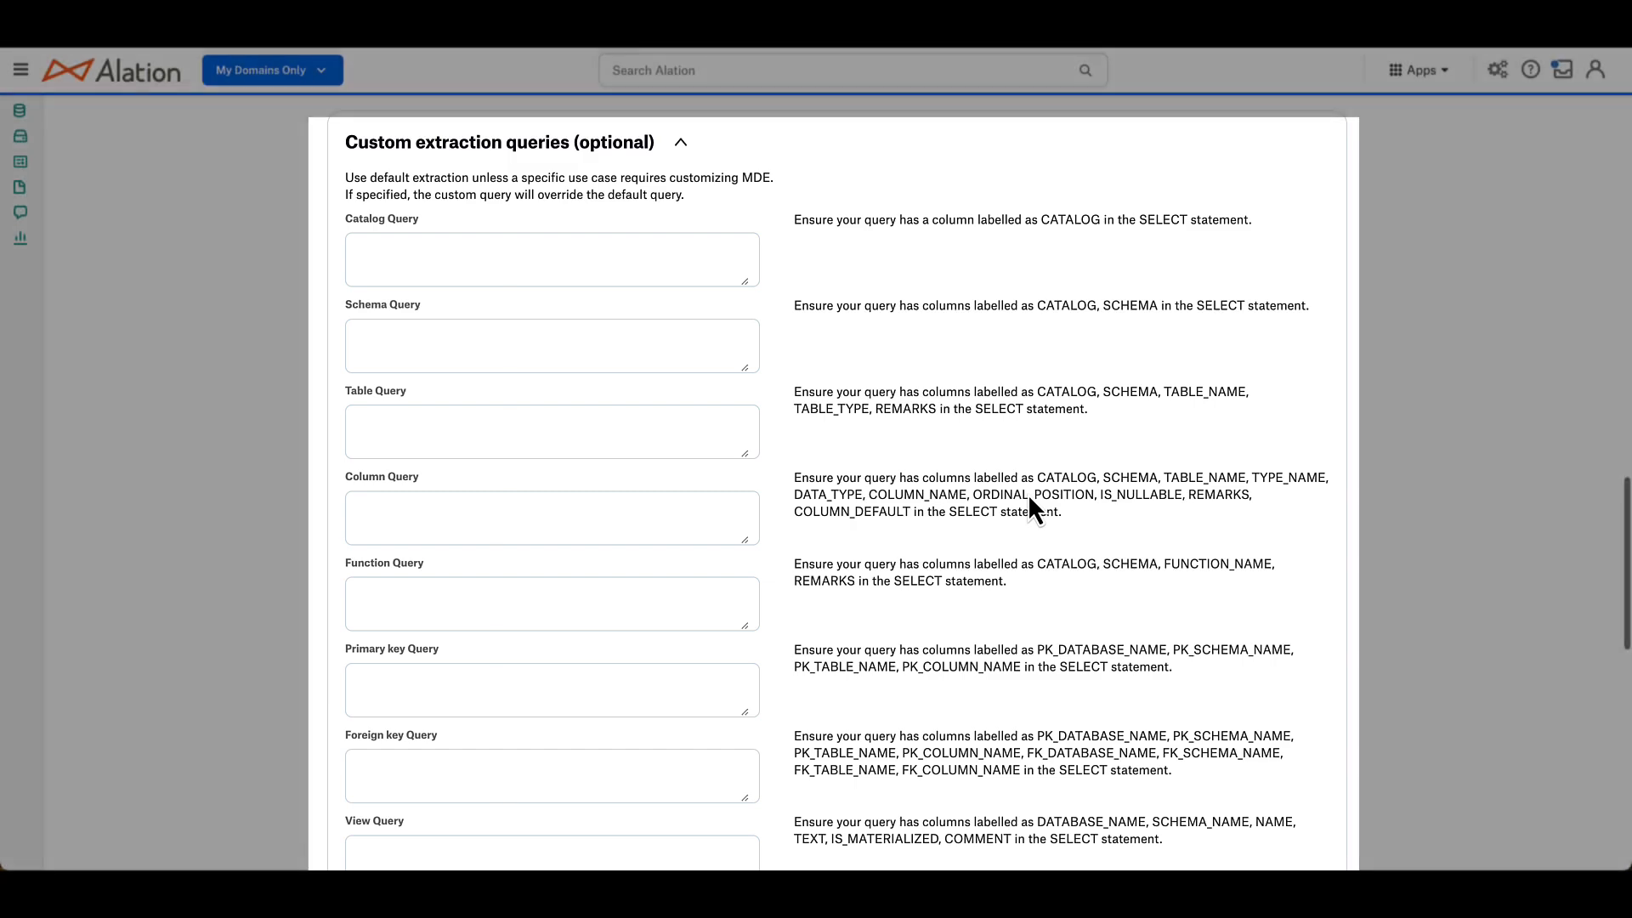
{"action": "scroll", "scroll_direction": "down", "scroll_amount": 3}
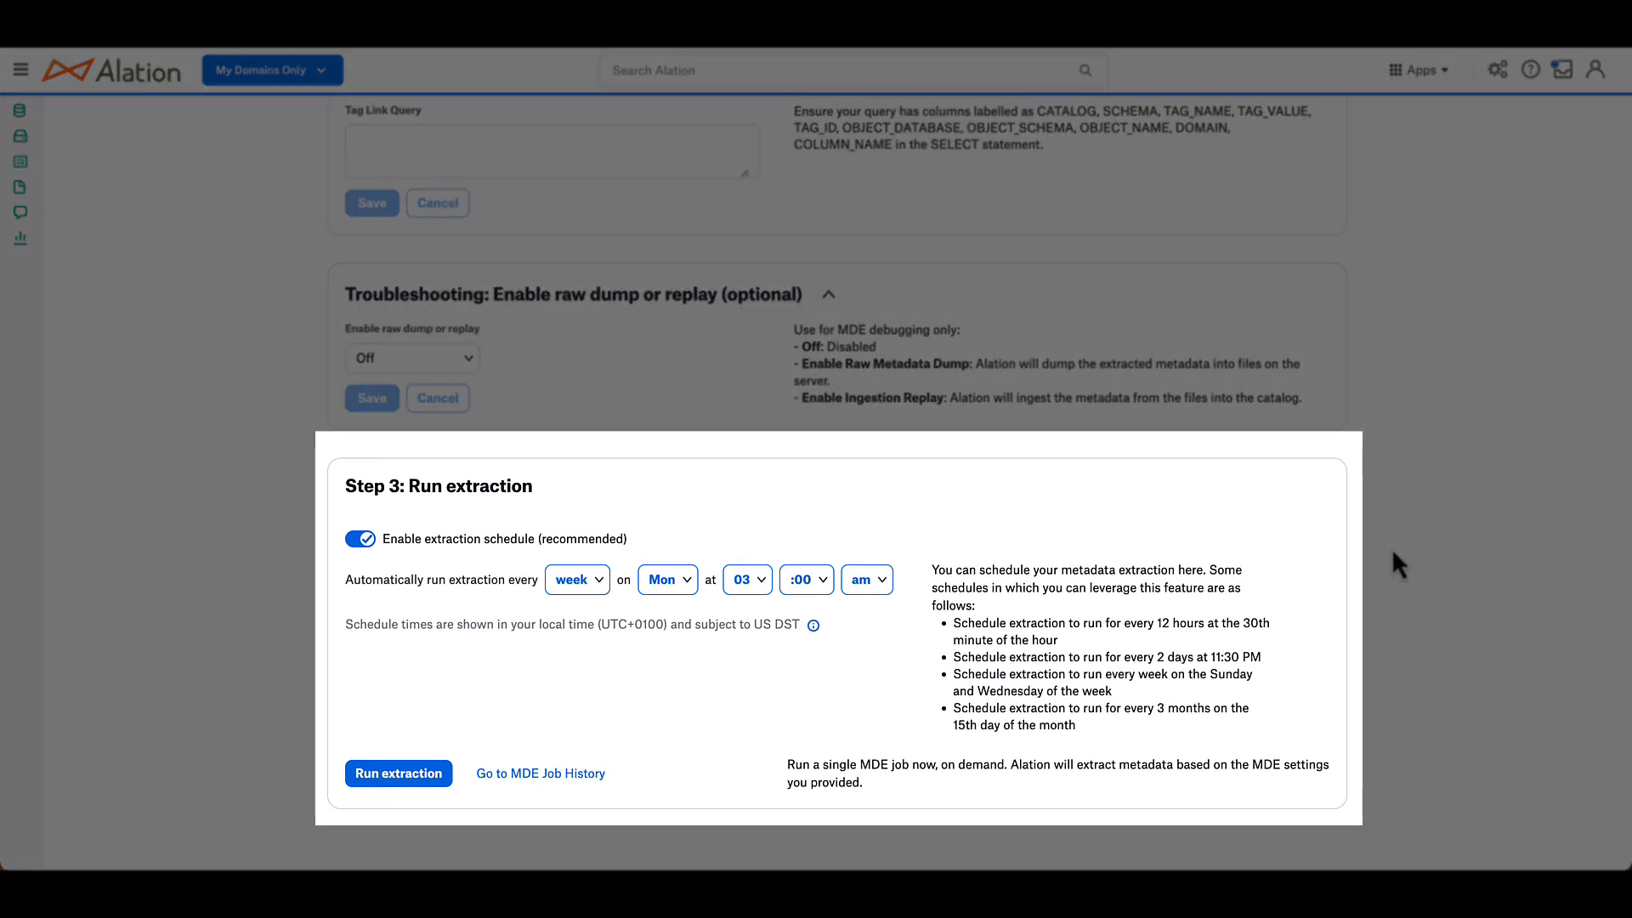
{"action": "mouse_move", "coordinate": [583, 756]}
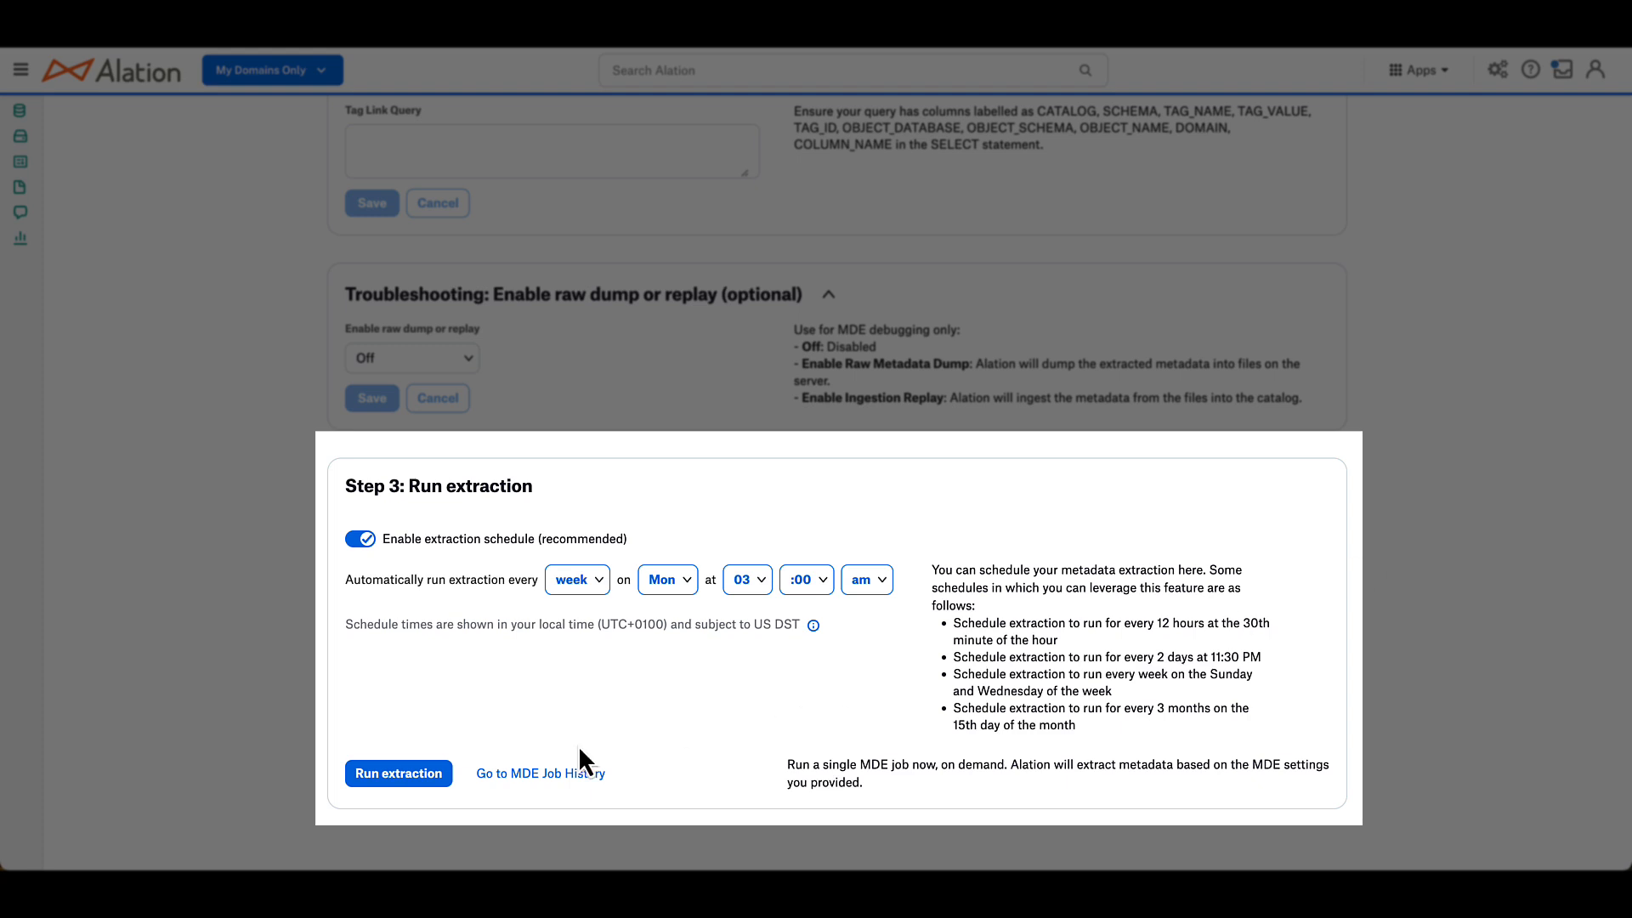
{"action": "mouse_move", "coordinate": [556, 765]}
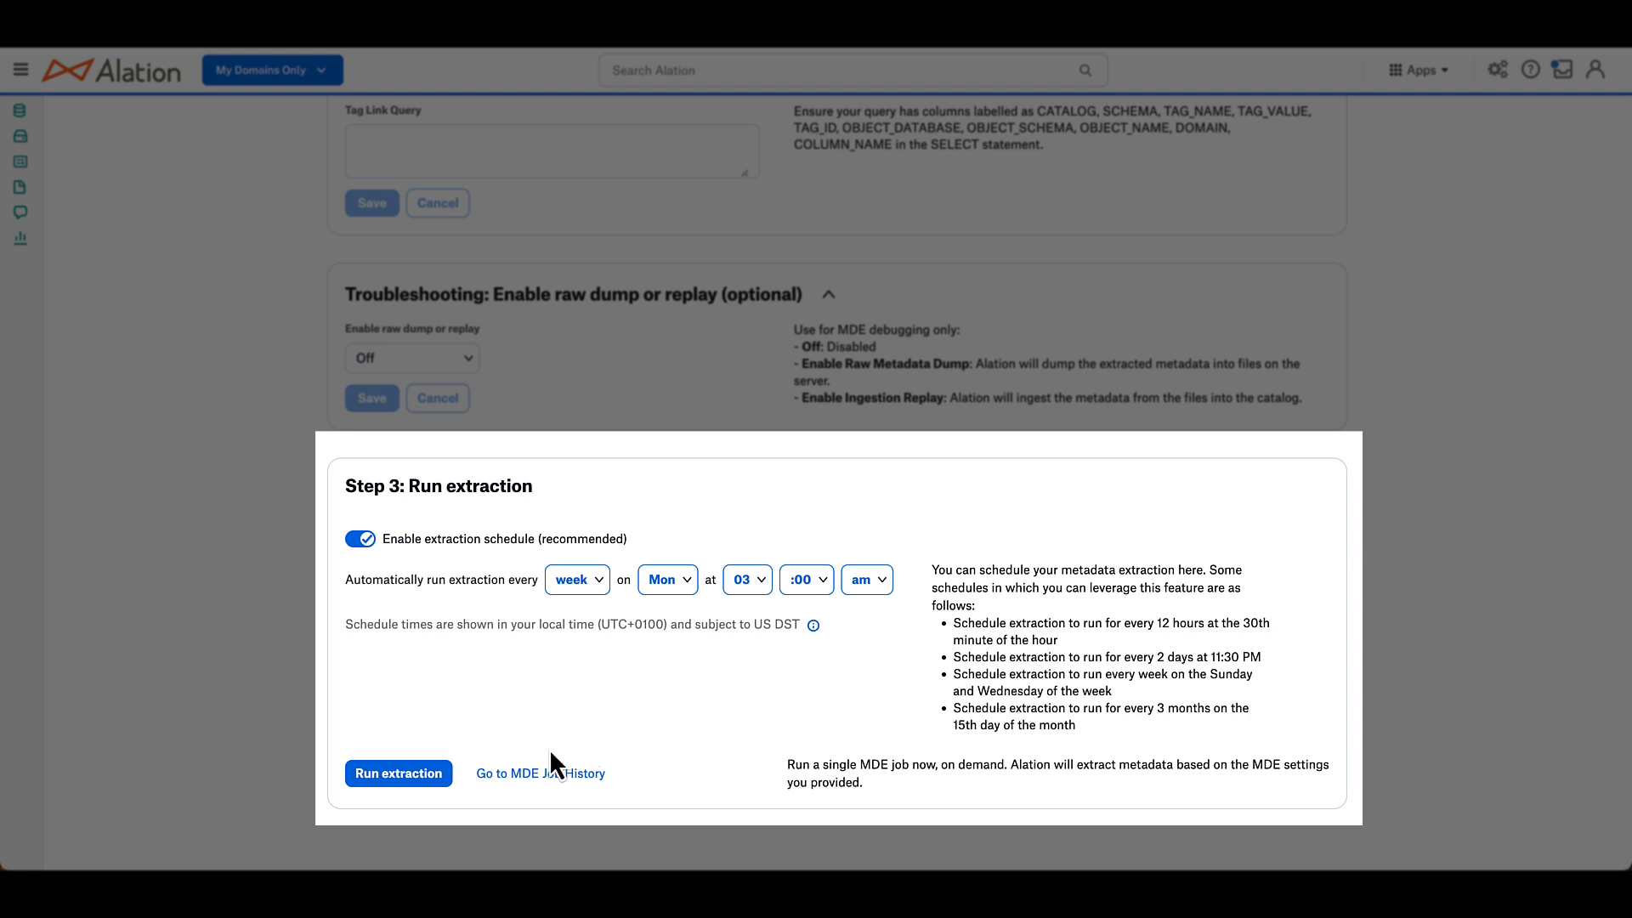
{"action": "mouse_move", "coordinate": [561, 793]}
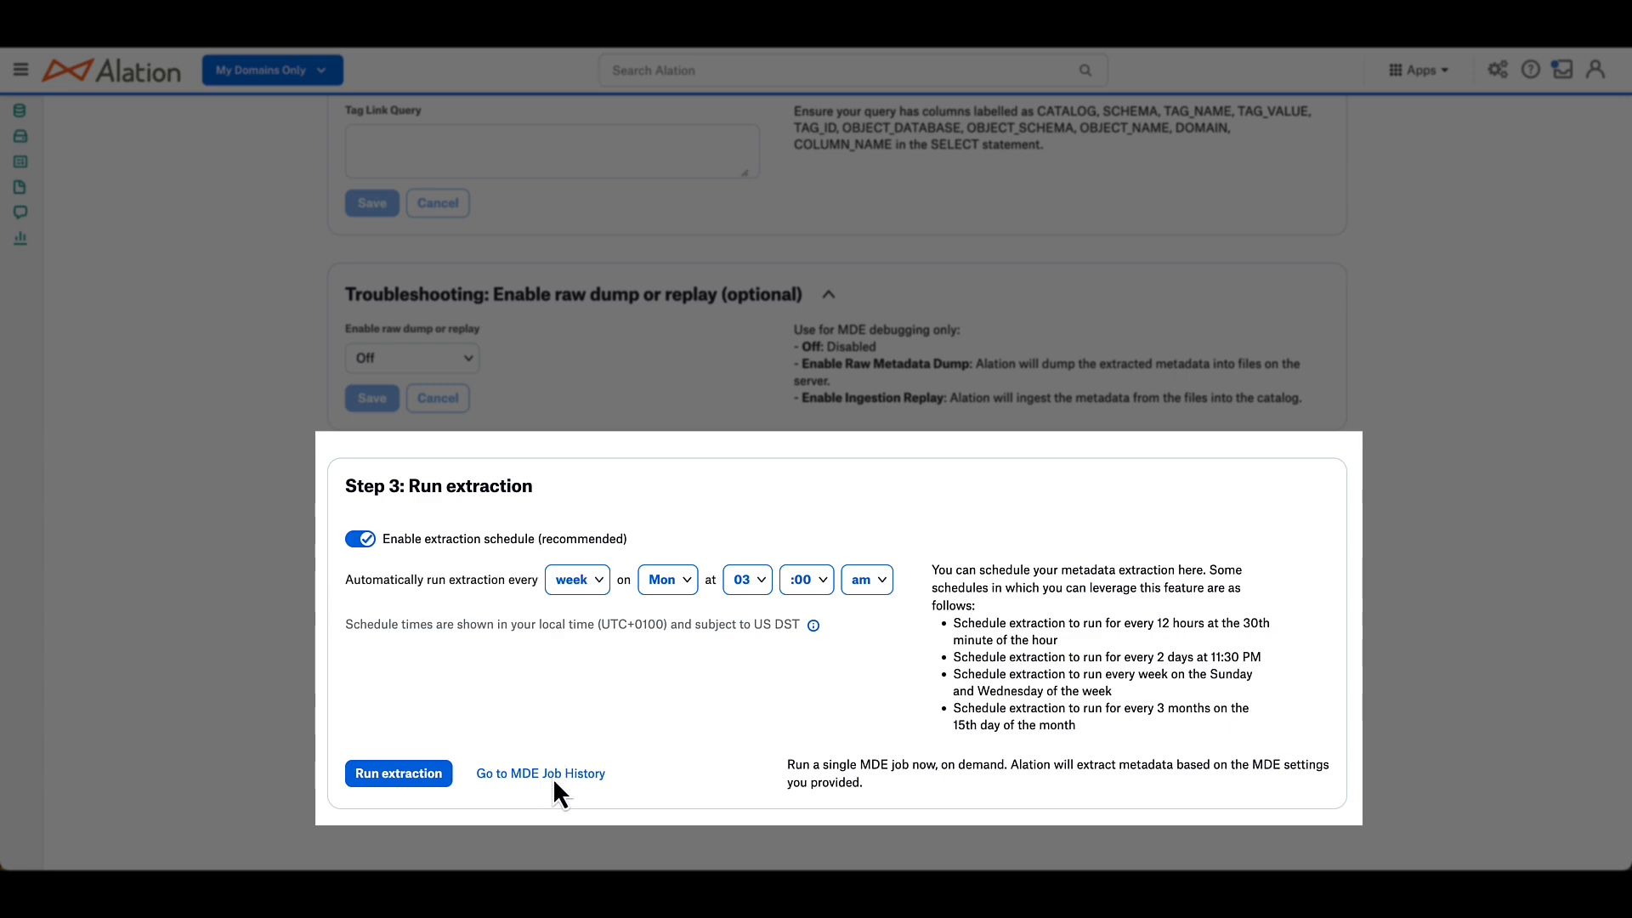
{"action": "left_click", "coordinate": [540, 773]}
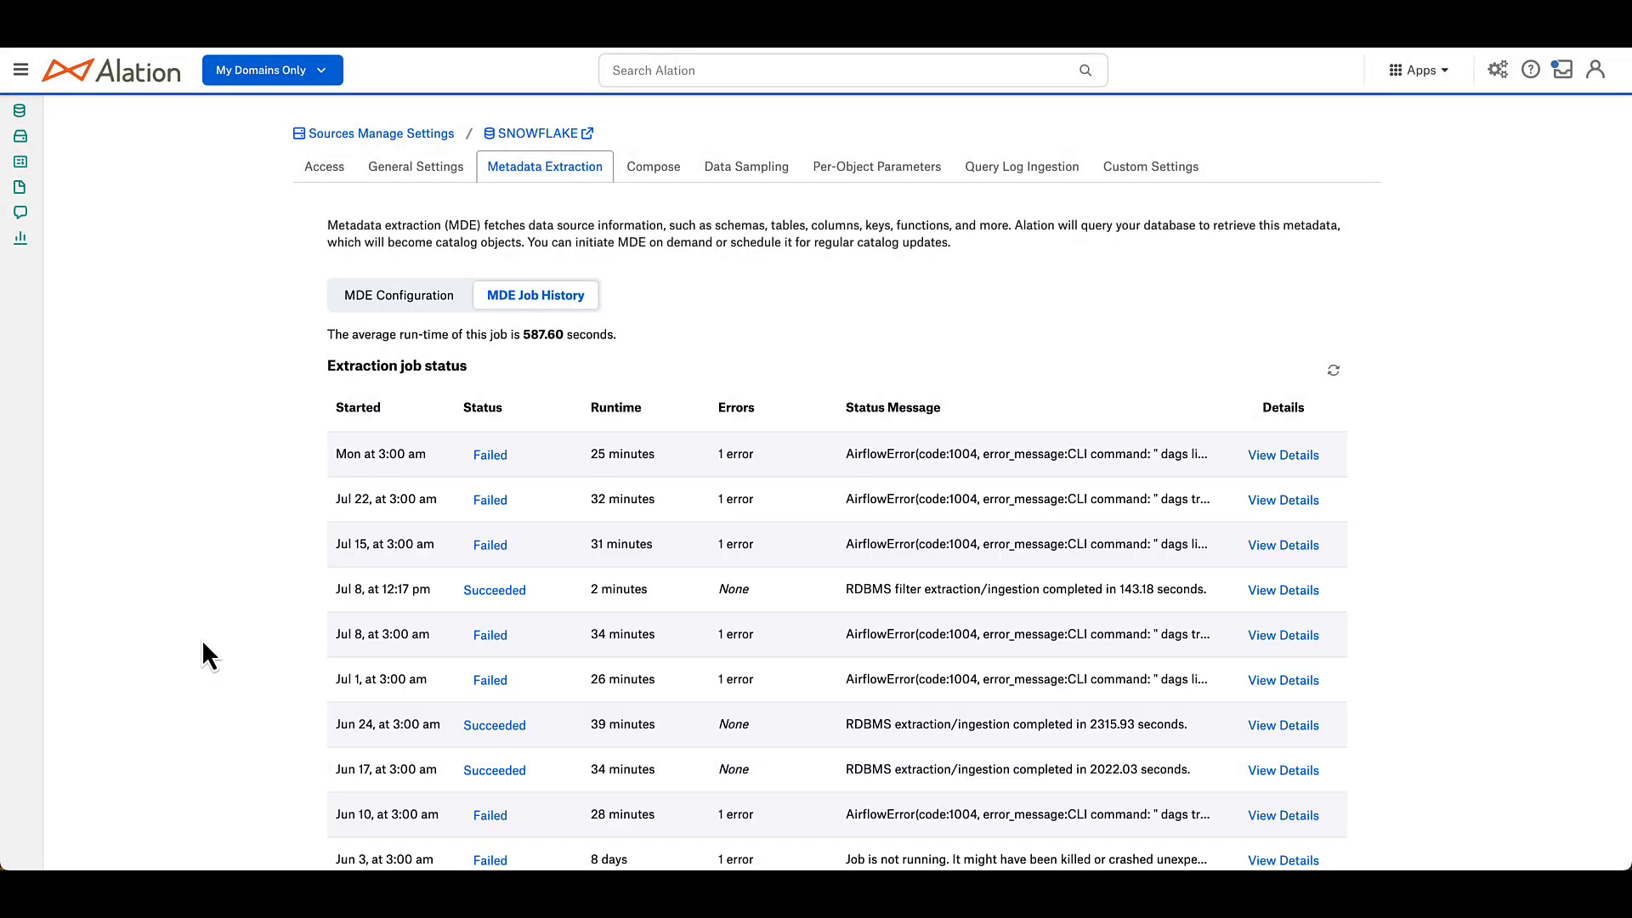
{"action": "mouse_move", "coordinate": [328, 580]}
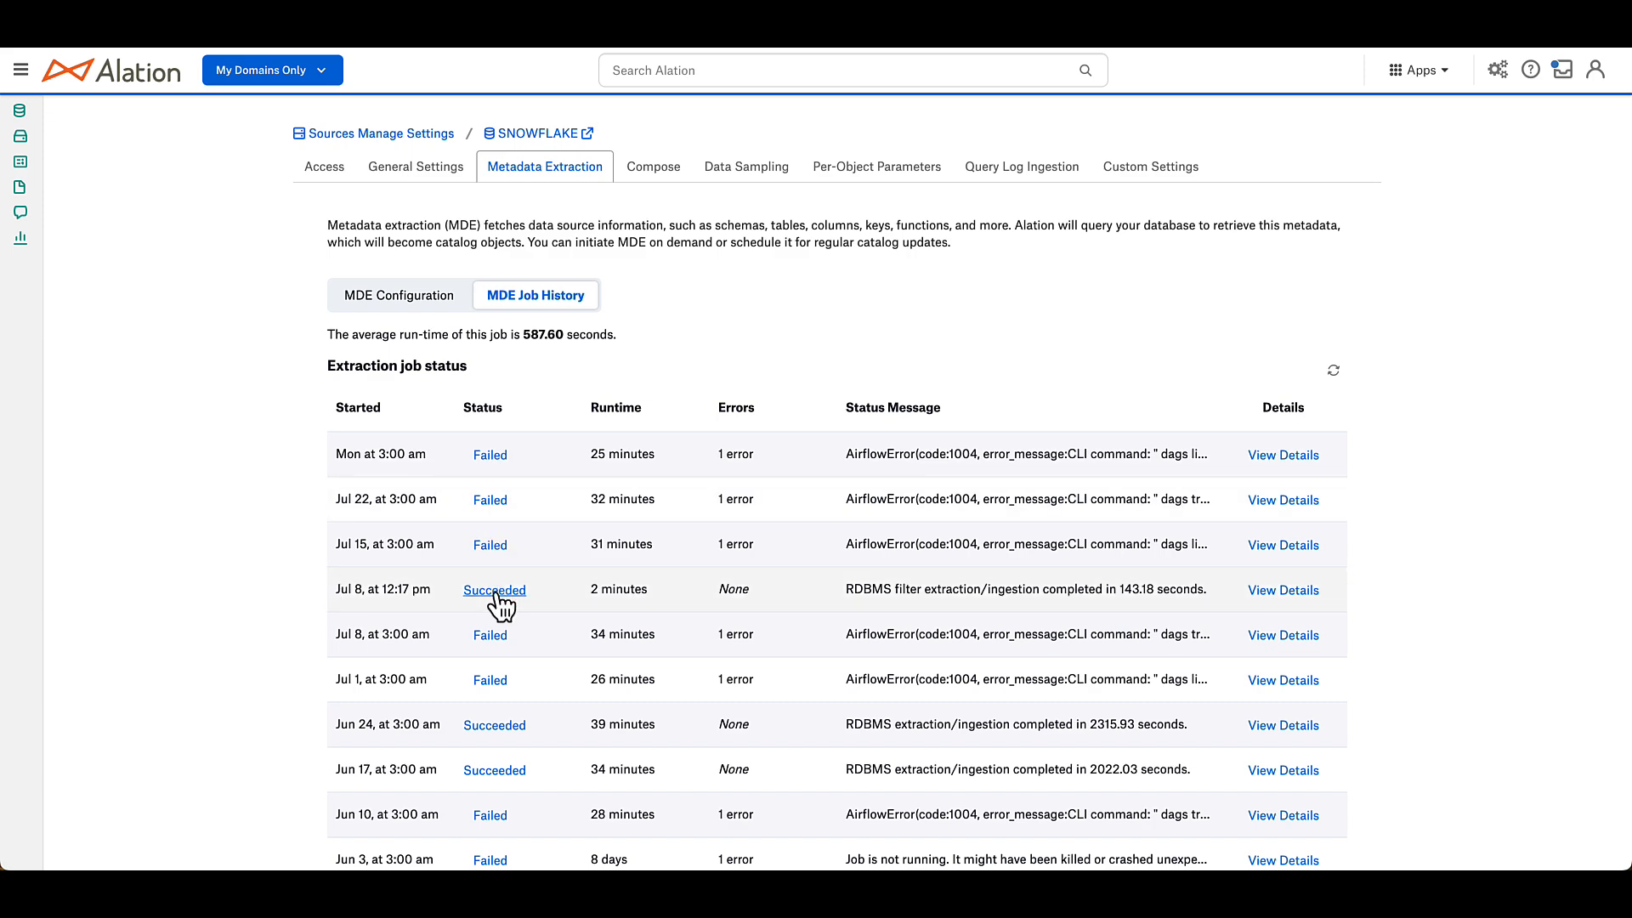
{"action": "left_click", "coordinate": [494, 590]}
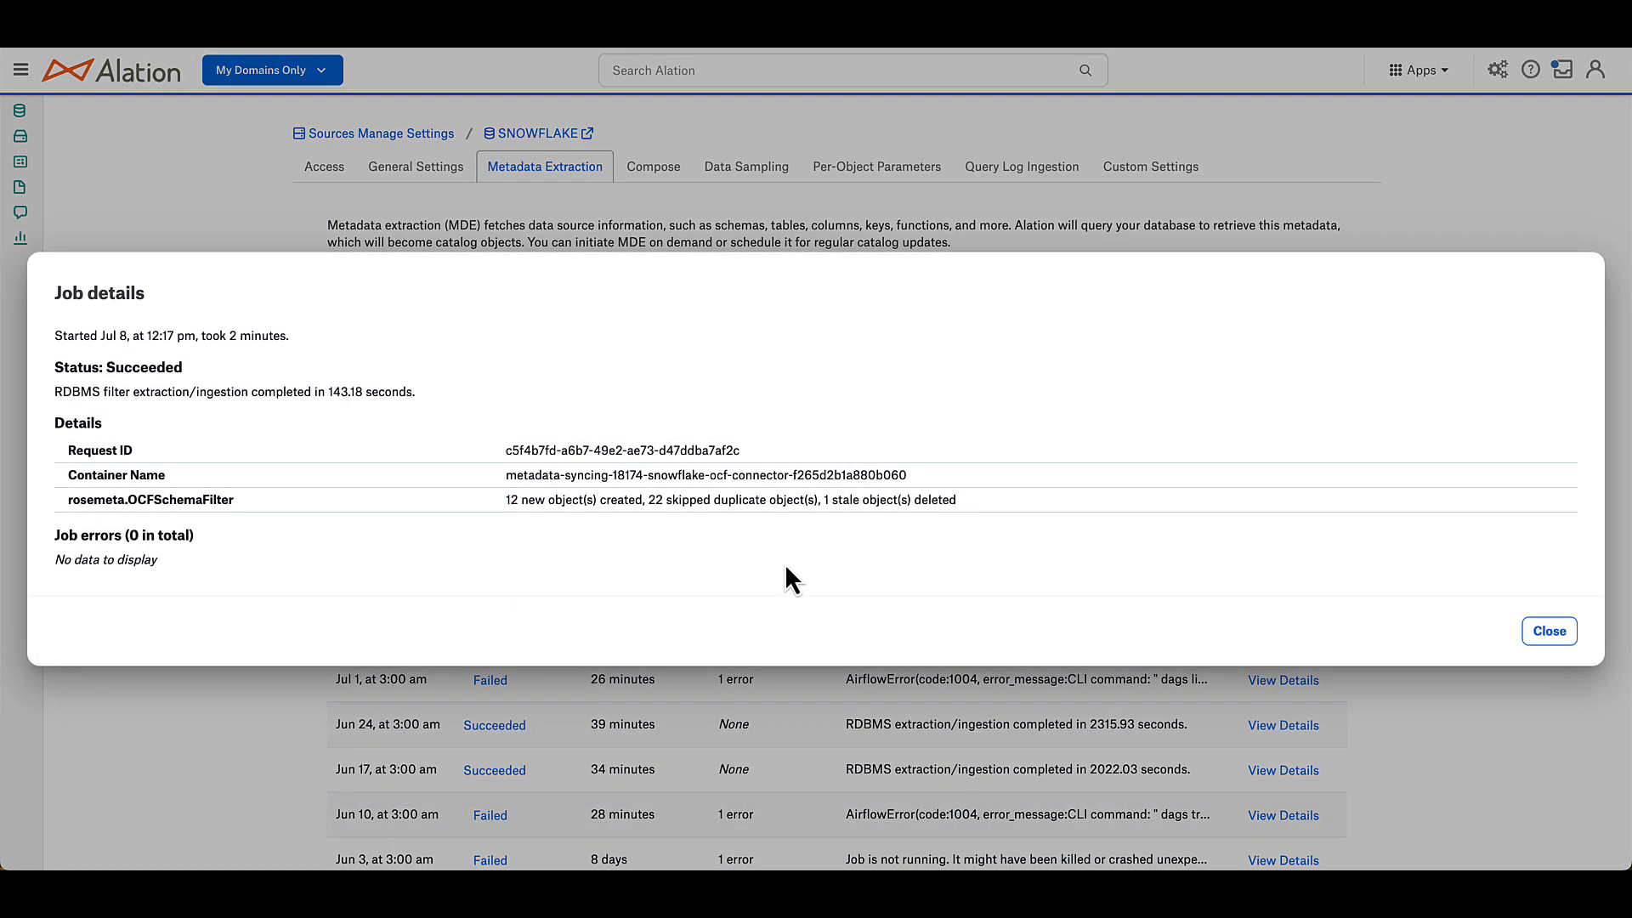
{"action": "left_click", "coordinate": [1549, 631]}
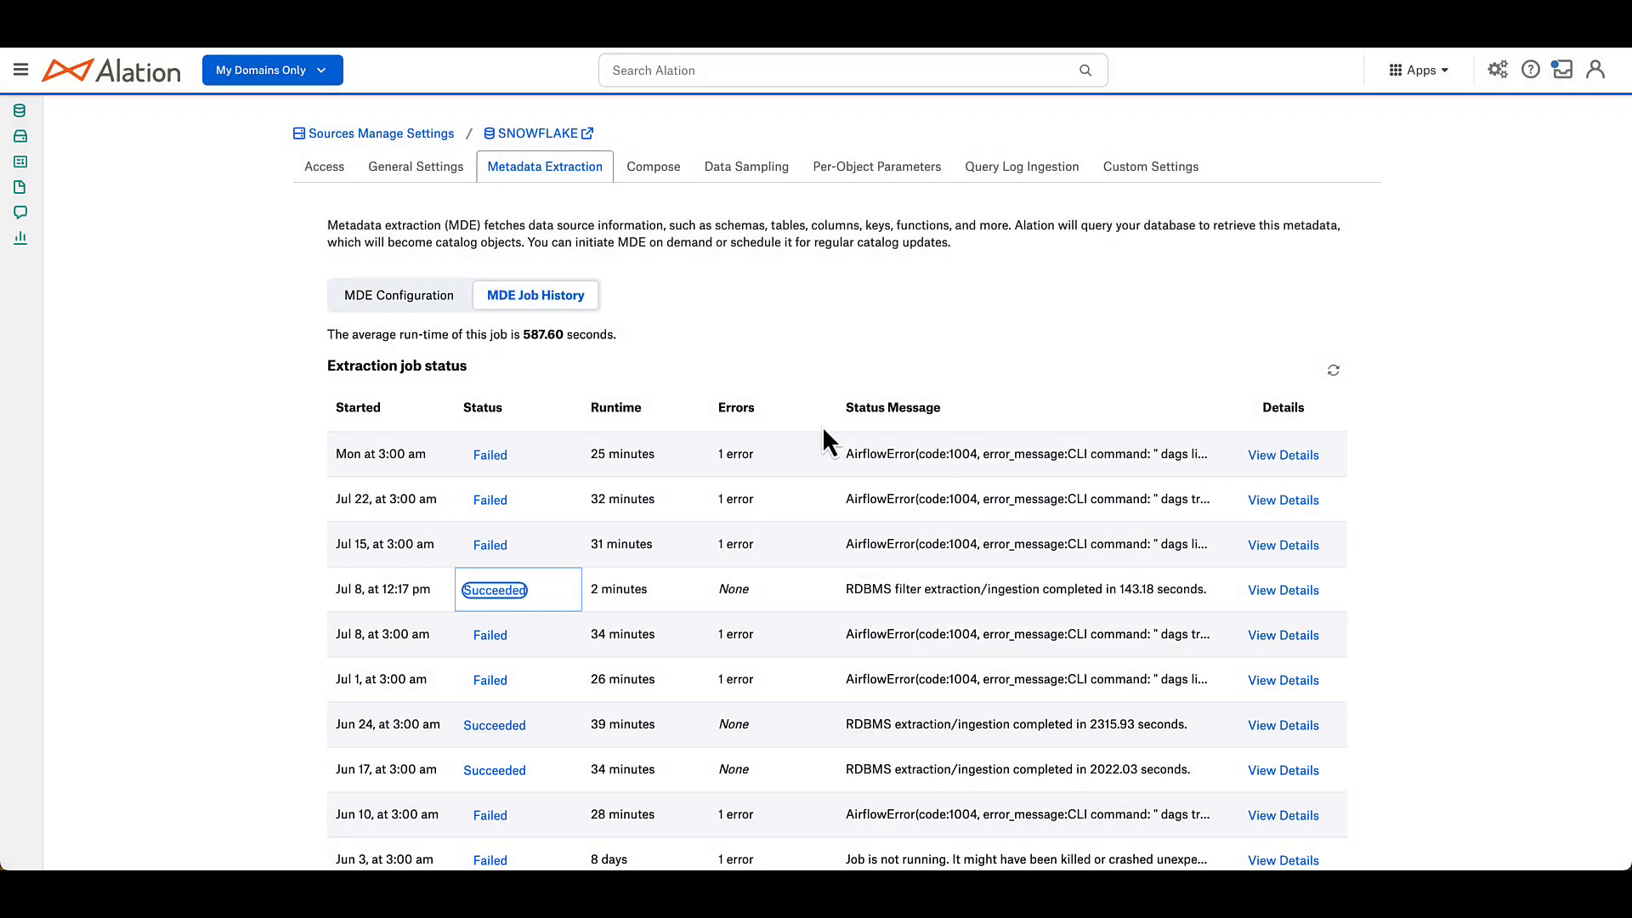
{"action": "mouse_move", "coordinate": [422, 307]}
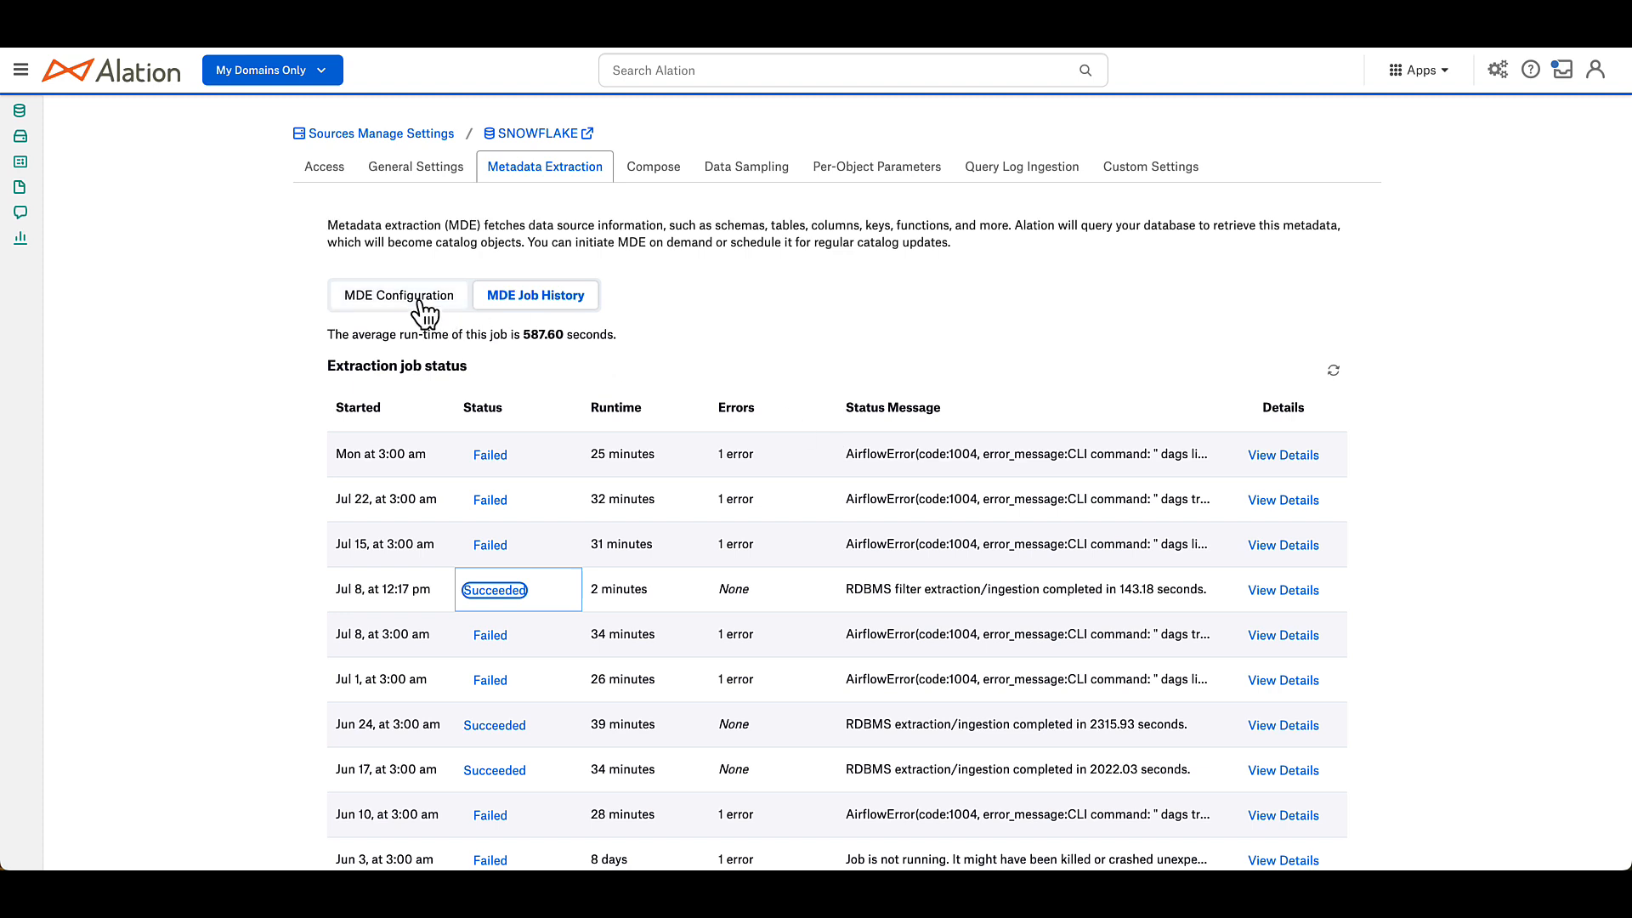
{"action": "left_click", "coordinate": [400, 295]}
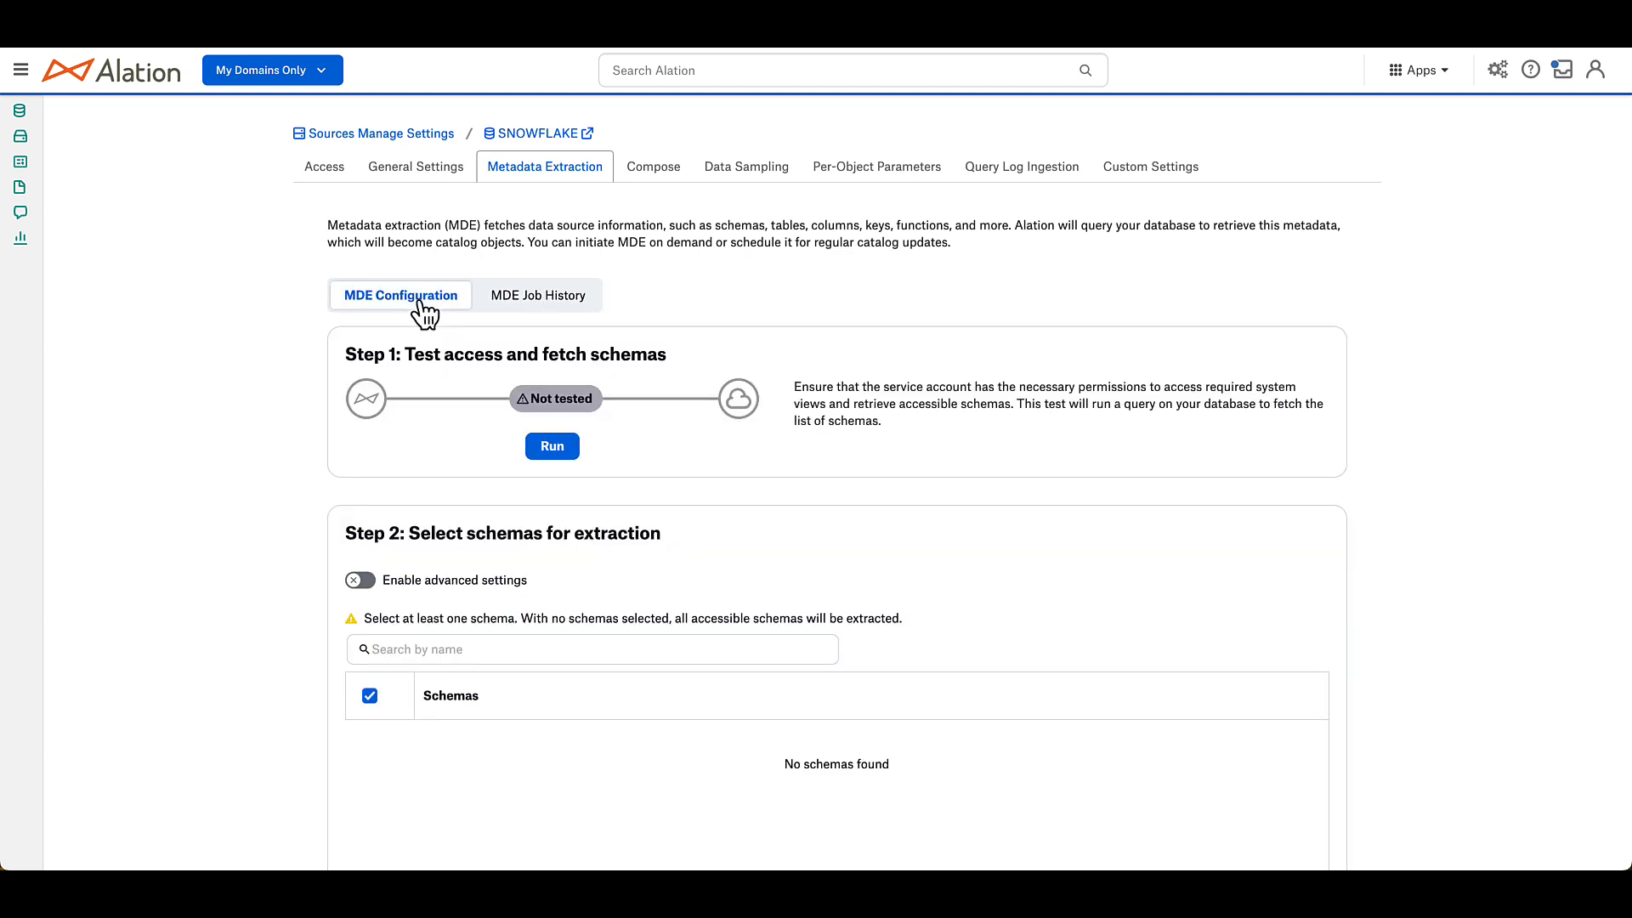
{"action": "left_click", "coordinate": [358, 580]}
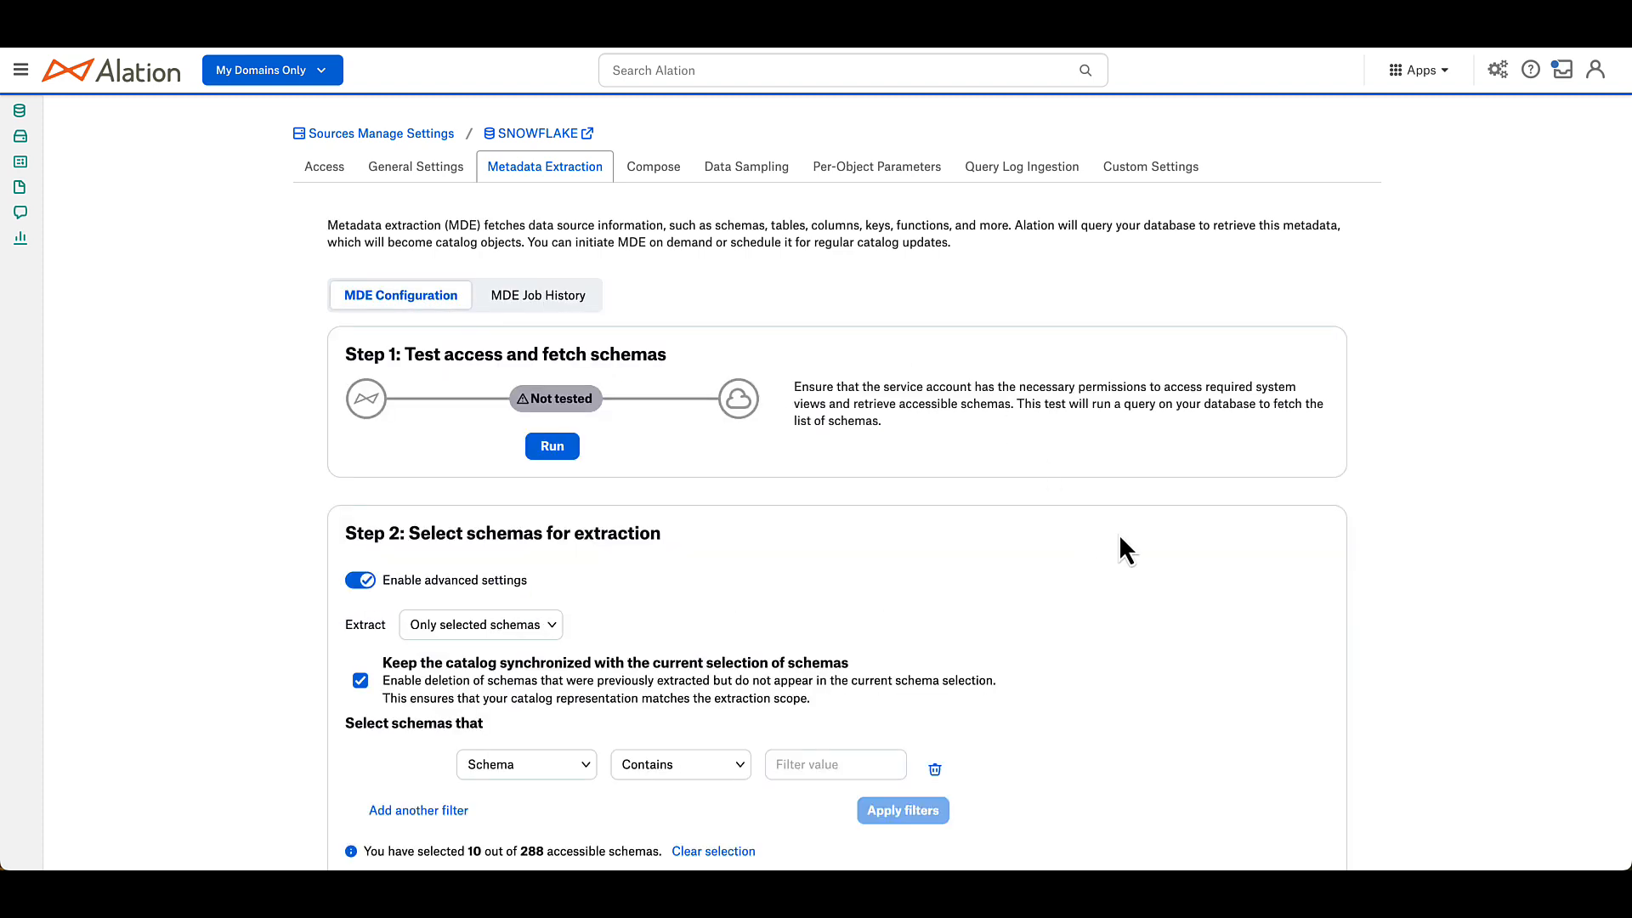